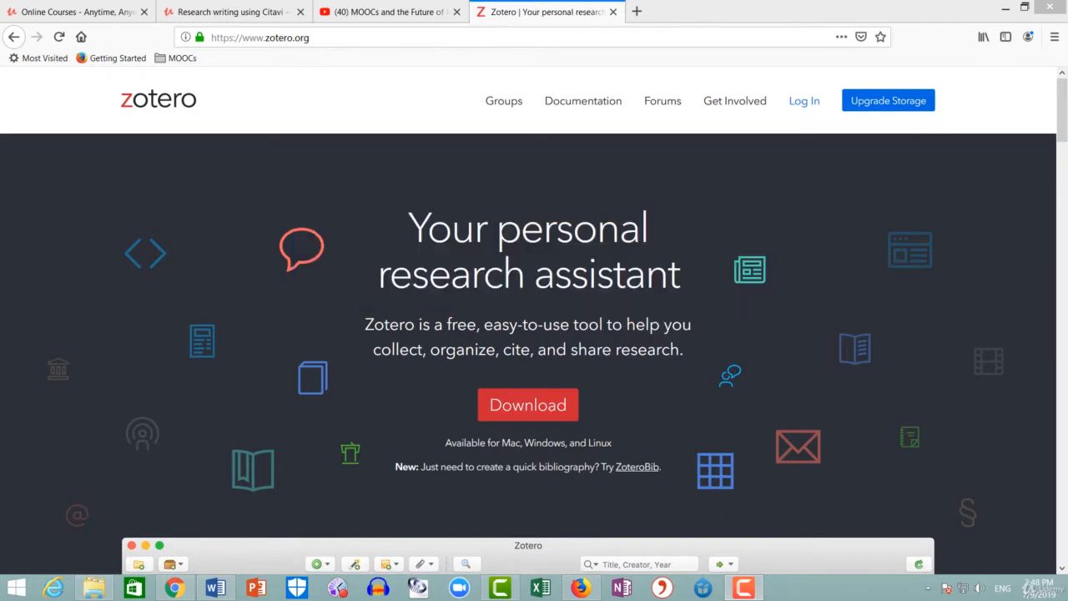
{"action": "mouse_move", "coordinate": [833, 387]}
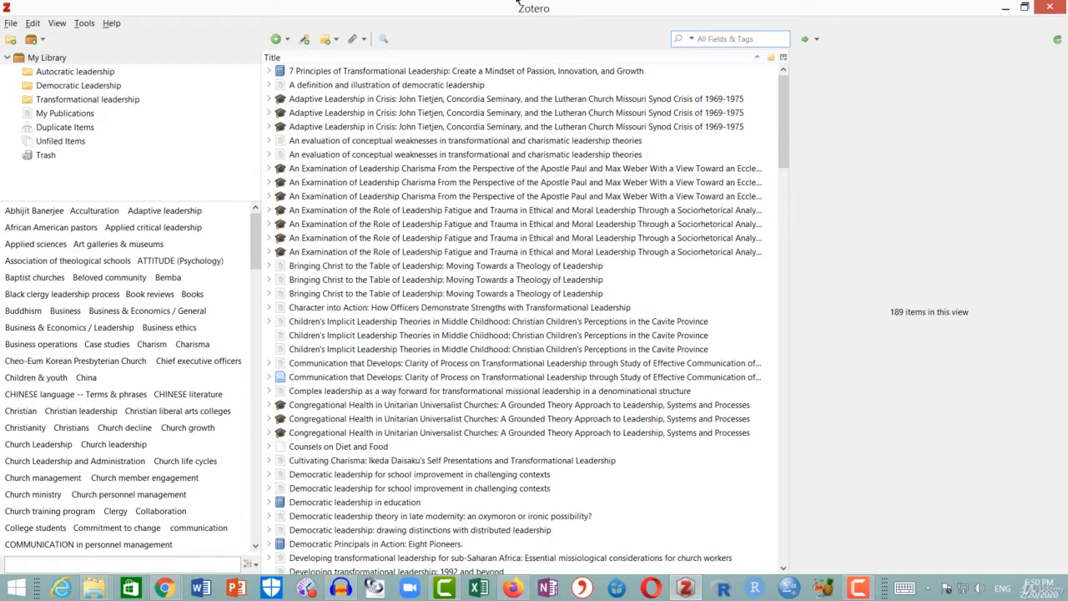
{"action": "mouse_move", "coordinate": [347, 5]}
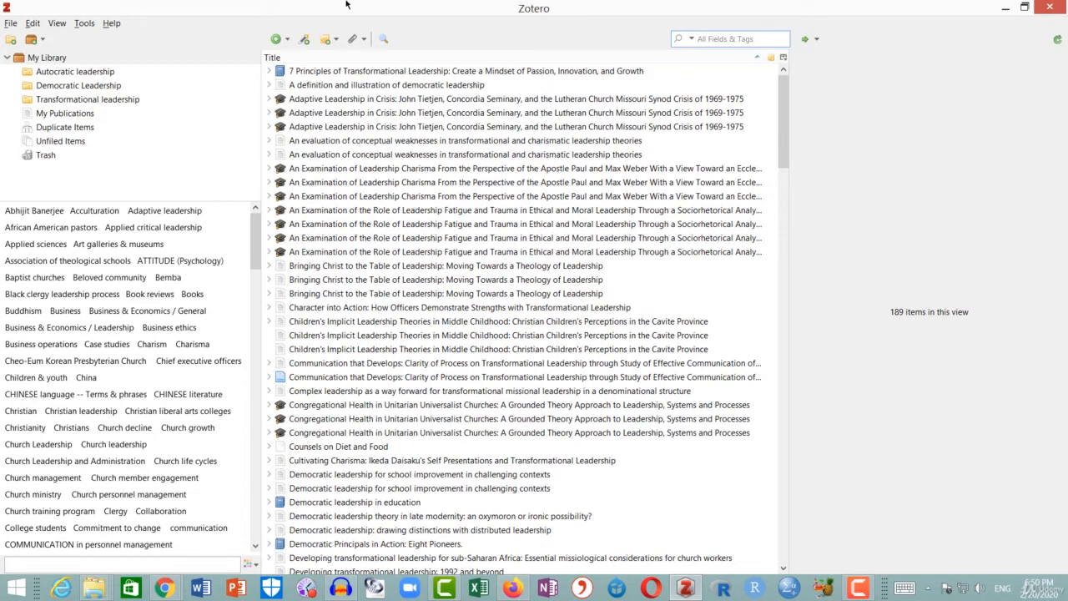
{"action": "mouse_move", "coordinate": [279, 5]}
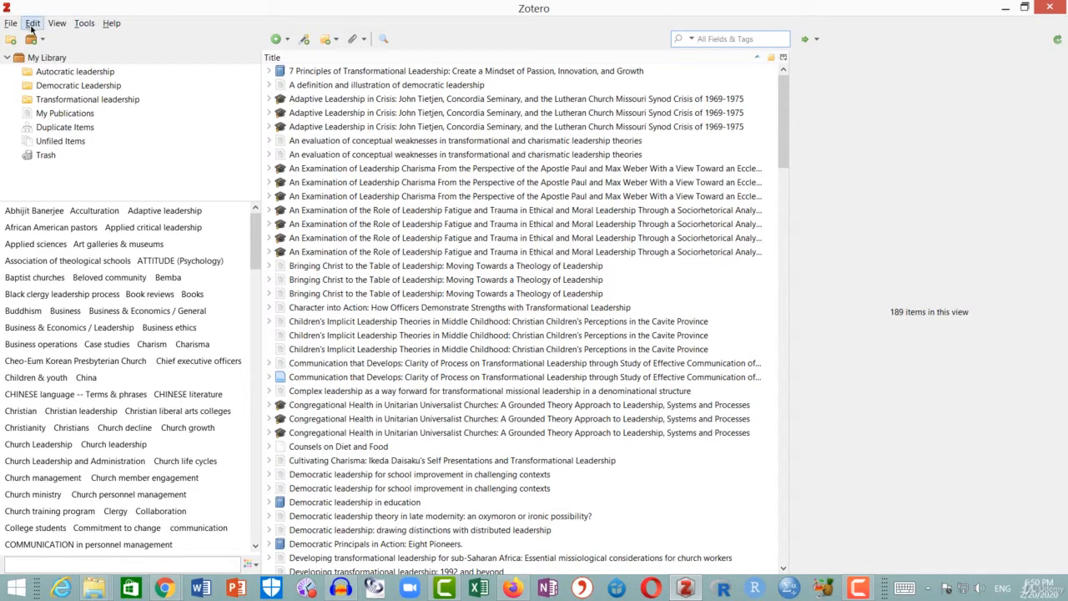
Reach Advanced > Files and Folders in Preferences, showing the default data directory path
{"action": "left_click", "coordinate": [33, 24]}
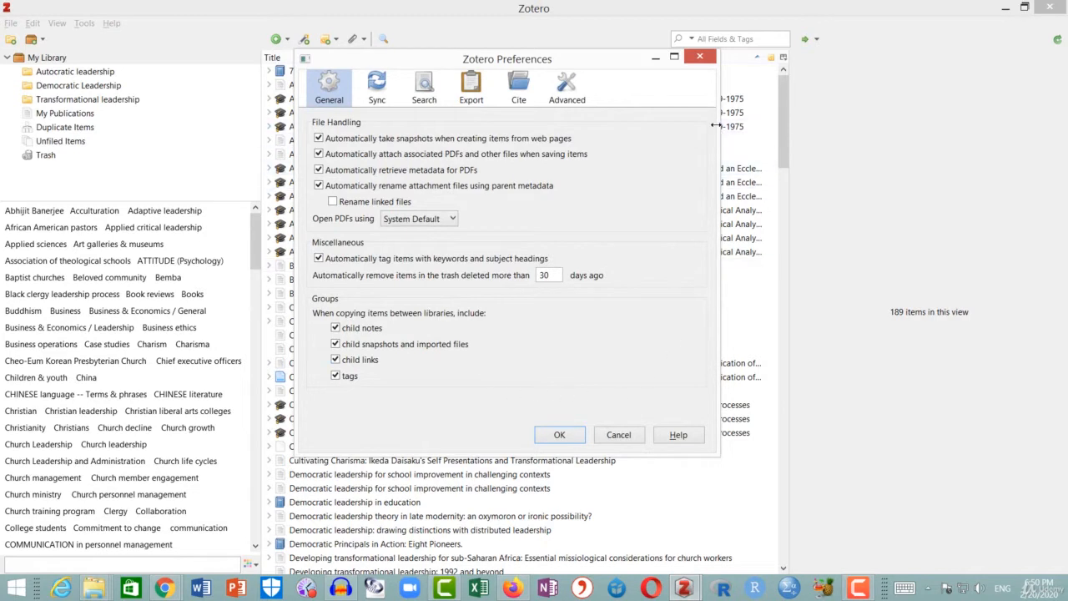
{"action": "left_click", "coordinate": [568, 87]}
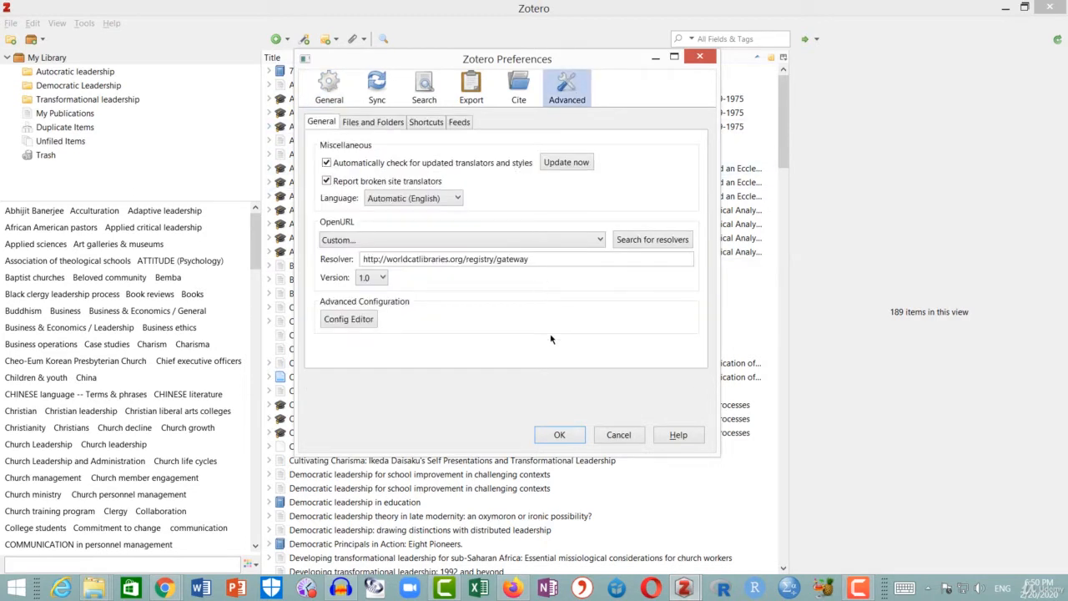
{"action": "left_click", "coordinate": [372, 122]}
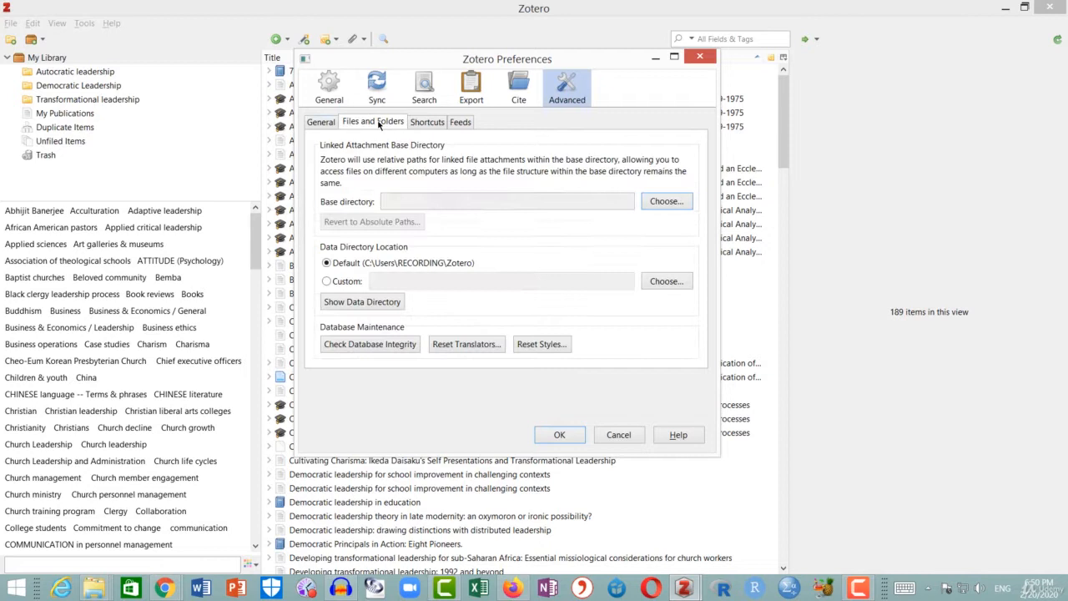
{"action": "mouse_move", "coordinate": [691, 344]}
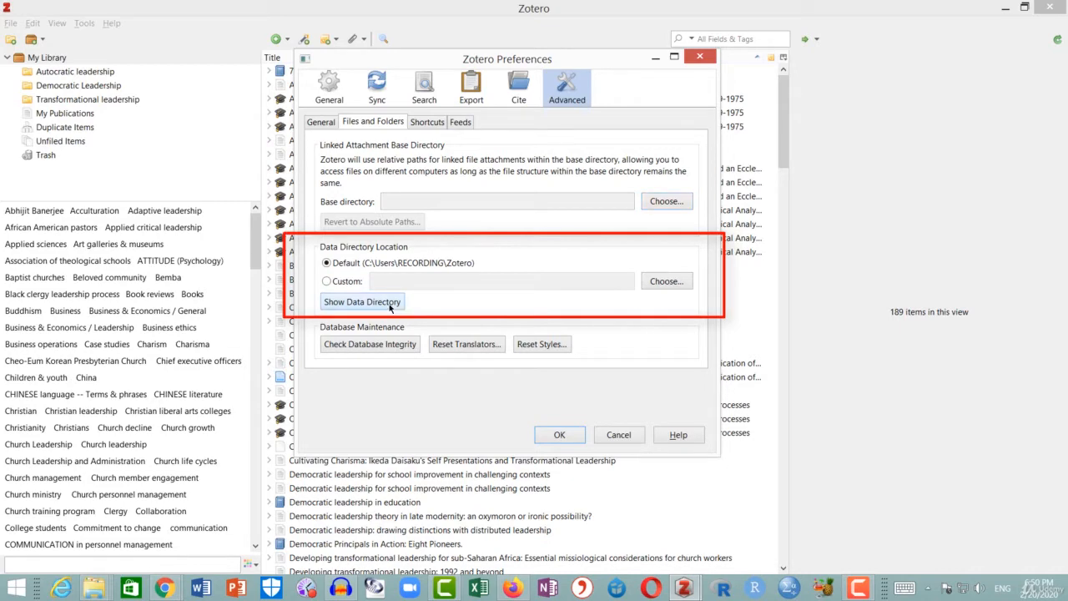
Show the data directory in File Explorer and browse the storage folder's item subfolders
{"action": "left_click", "coordinate": [360, 301]}
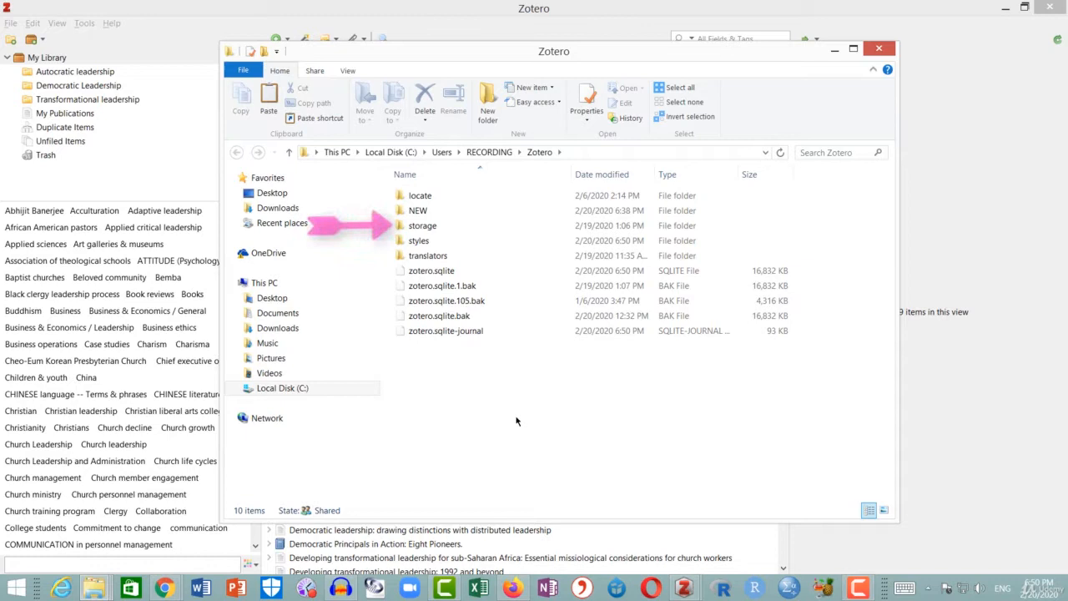
{"action": "mouse_move", "coordinate": [567, 402]}
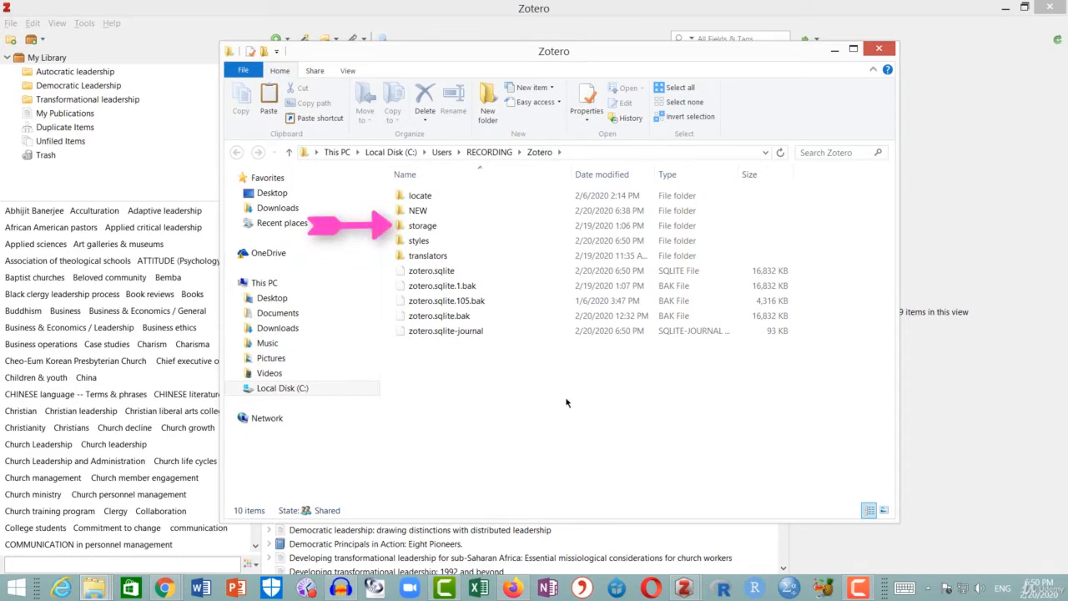
{"action": "double_click", "coordinate": [424, 225]}
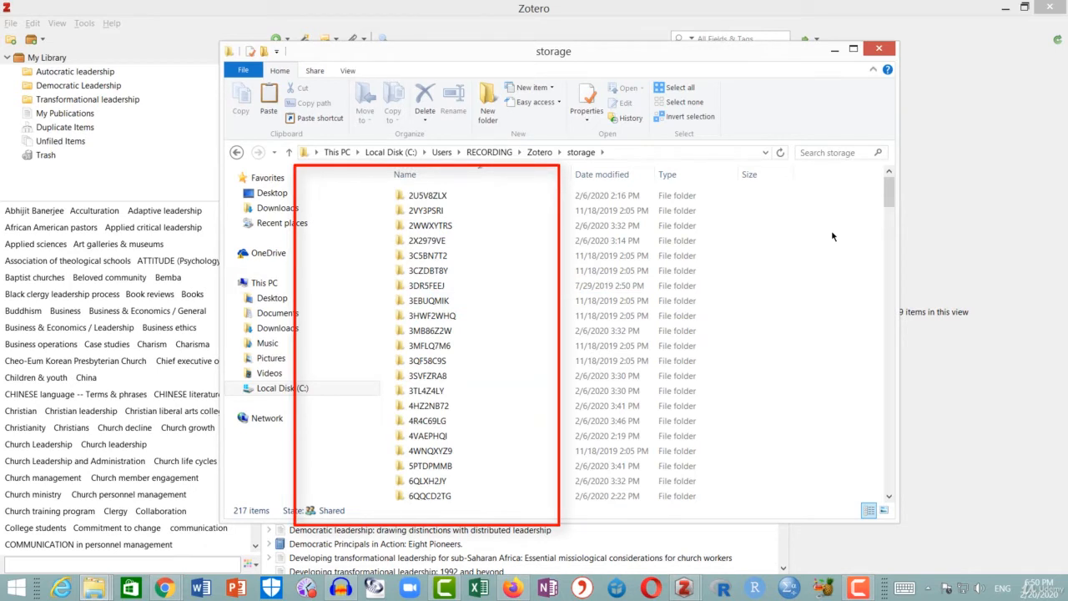
{"action": "mouse_move", "coordinate": [848, 200]}
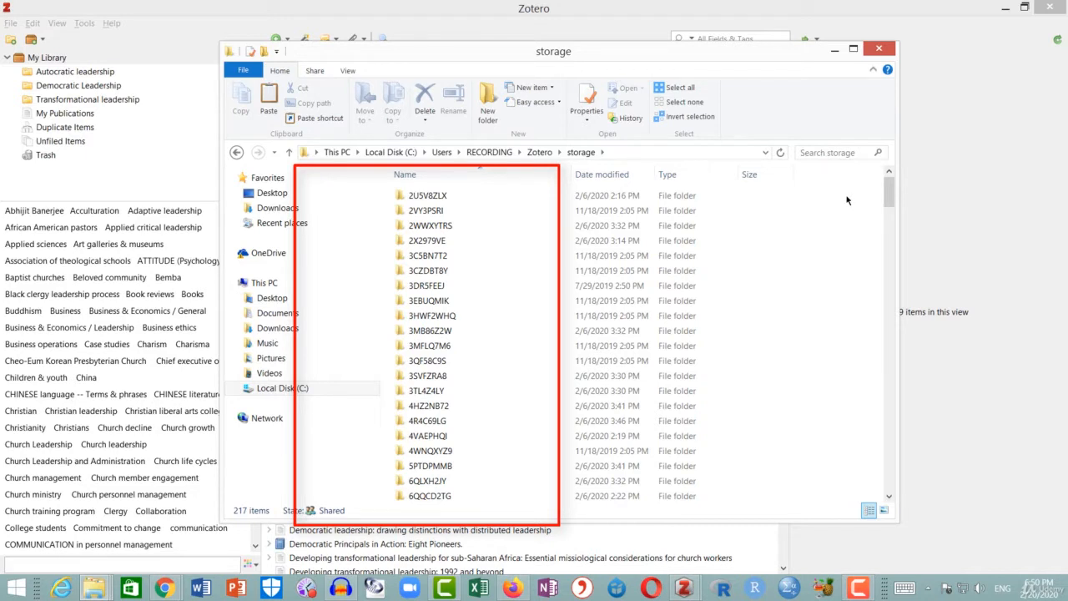
{"action": "left_click", "coordinate": [428, 255]}
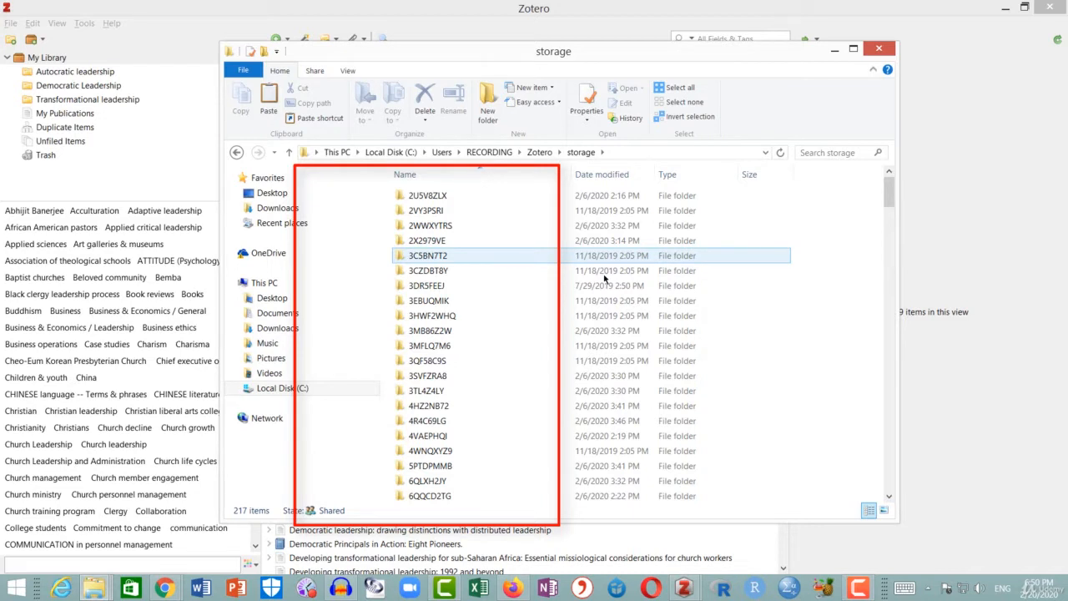
{"action": "left_click", "coordinate": [428, 271]}
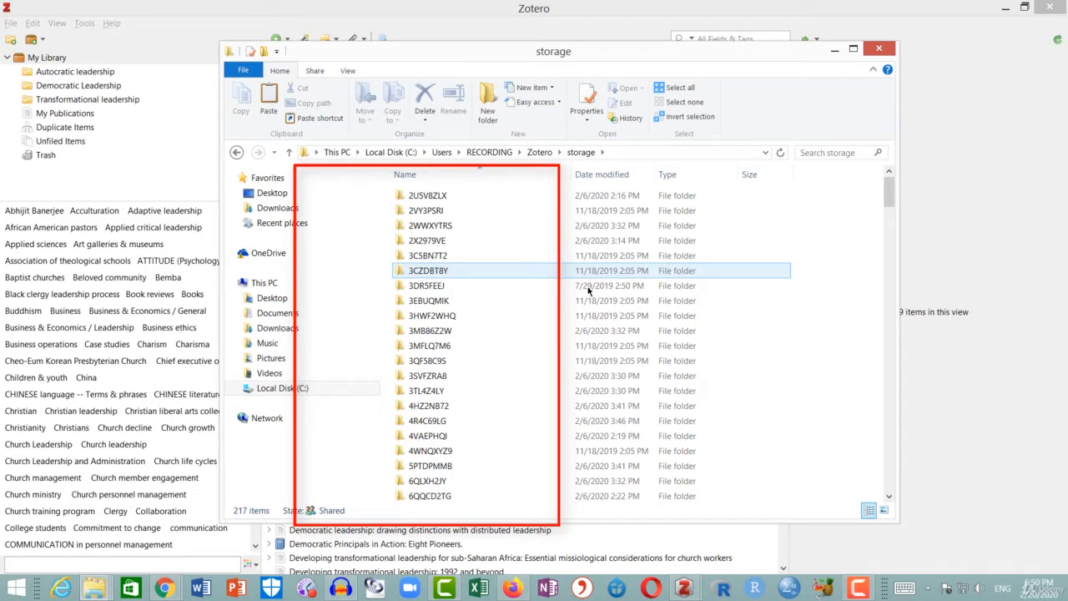
{"action": "left_click", "coordinate": [442, 361]}
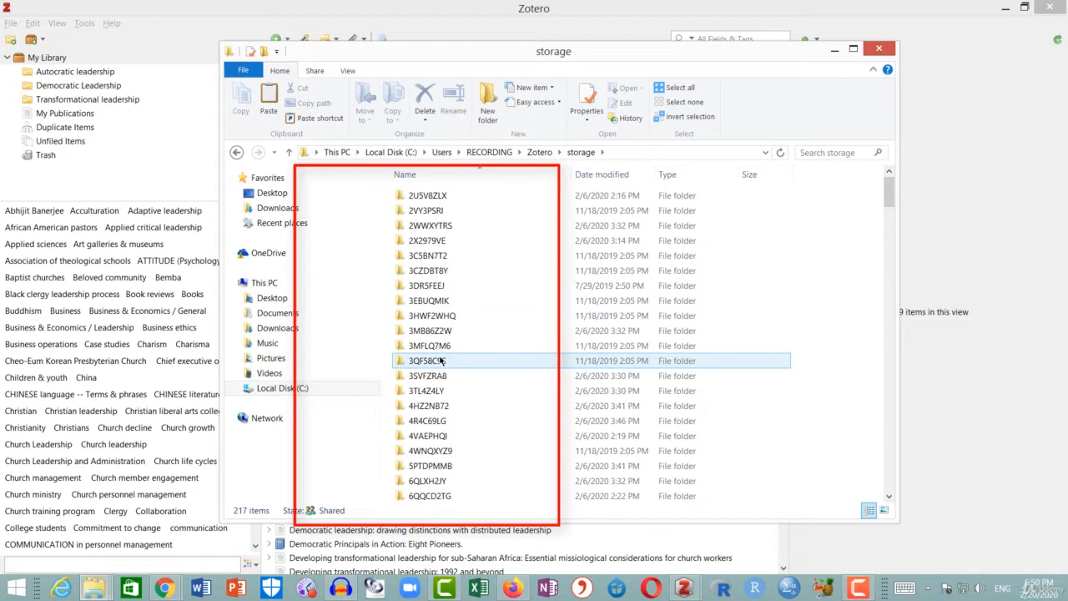
{"action": "mouse_move", "coordinate": [430, 361]}
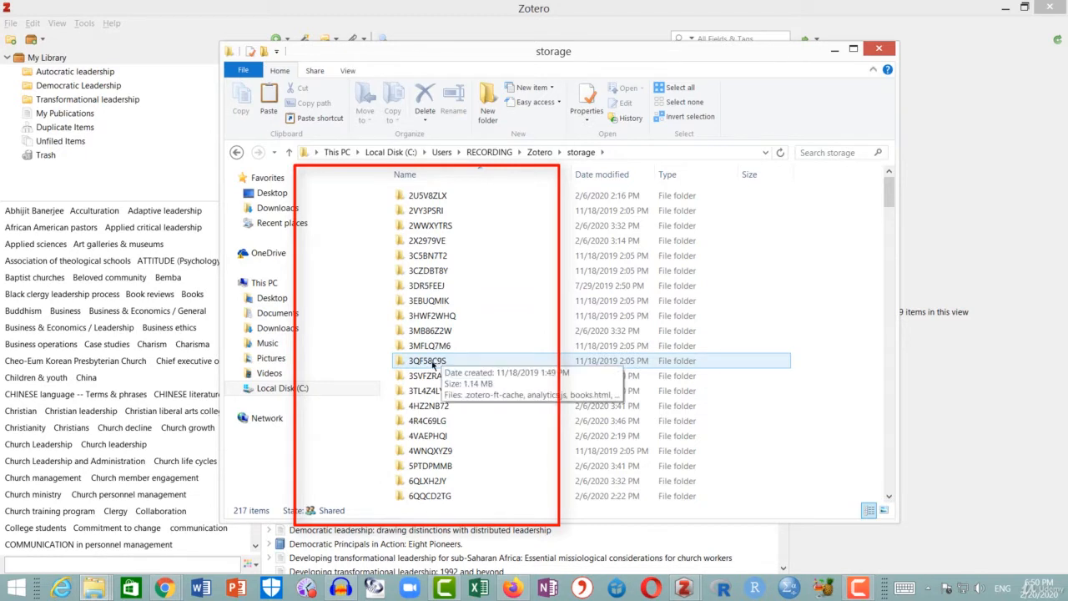
Look inside item folders 3QF58C9S, 3HWF2WHQ, 2X2979VE and 5PTDPMMB for stored PDFs, then close Explorer
{"action": "double_click", "coordinate": [425, 361]}
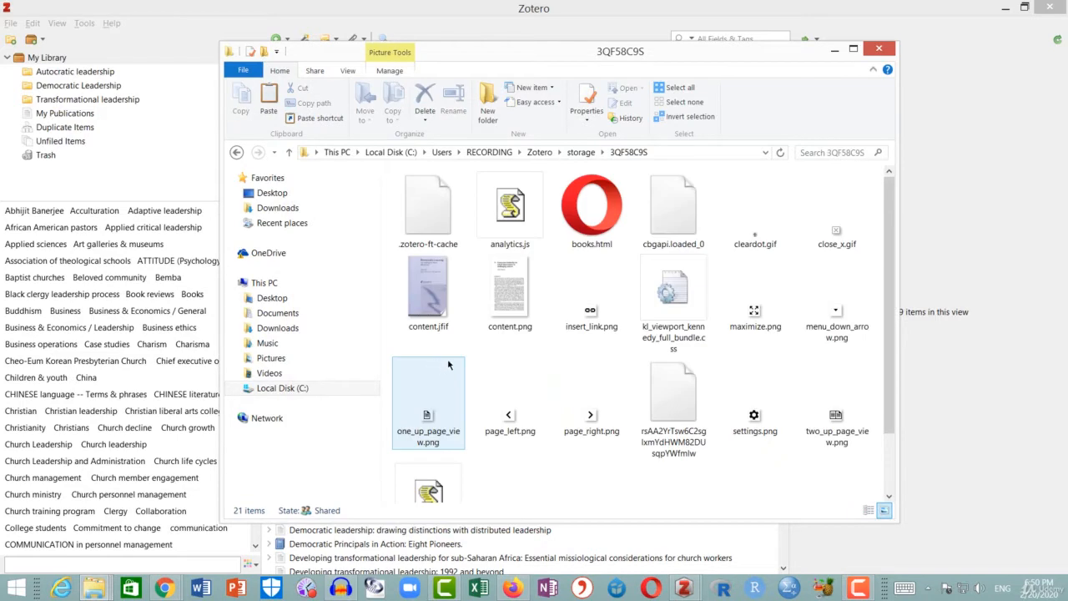
{"action": "left_click", "coordinate": [237, 152]}
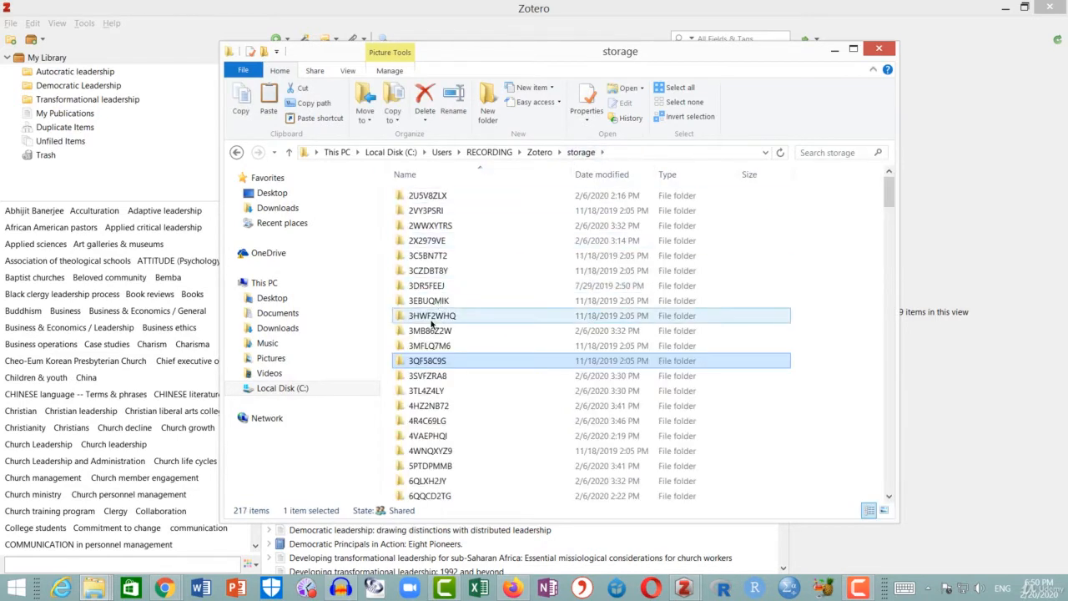
{"action": "double_click", "coordinate": [432, 314]}
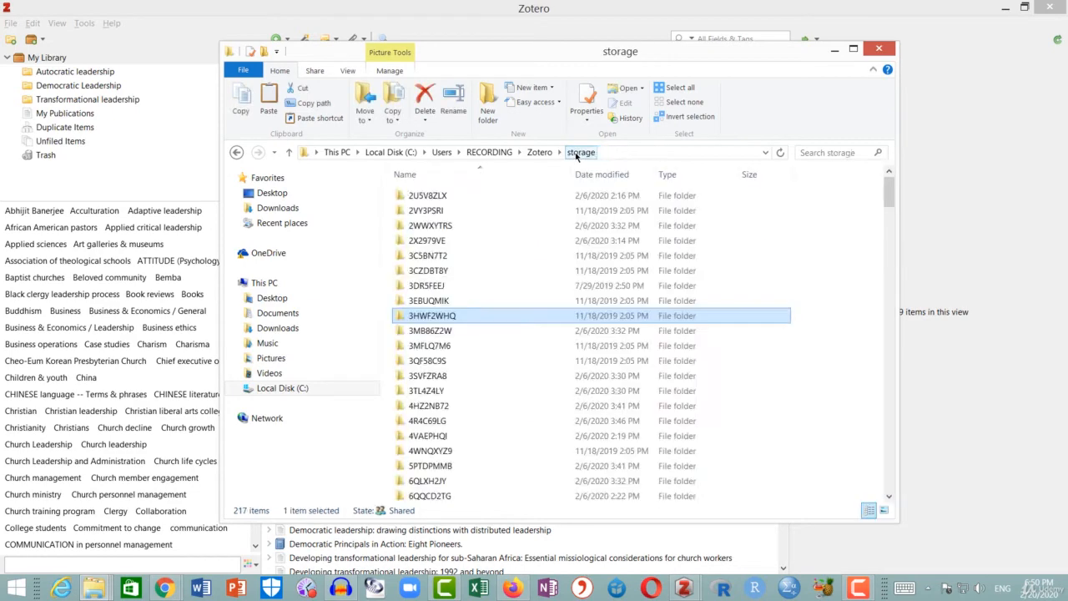
{"action": "double_click", "coordinate": [424, 284]}
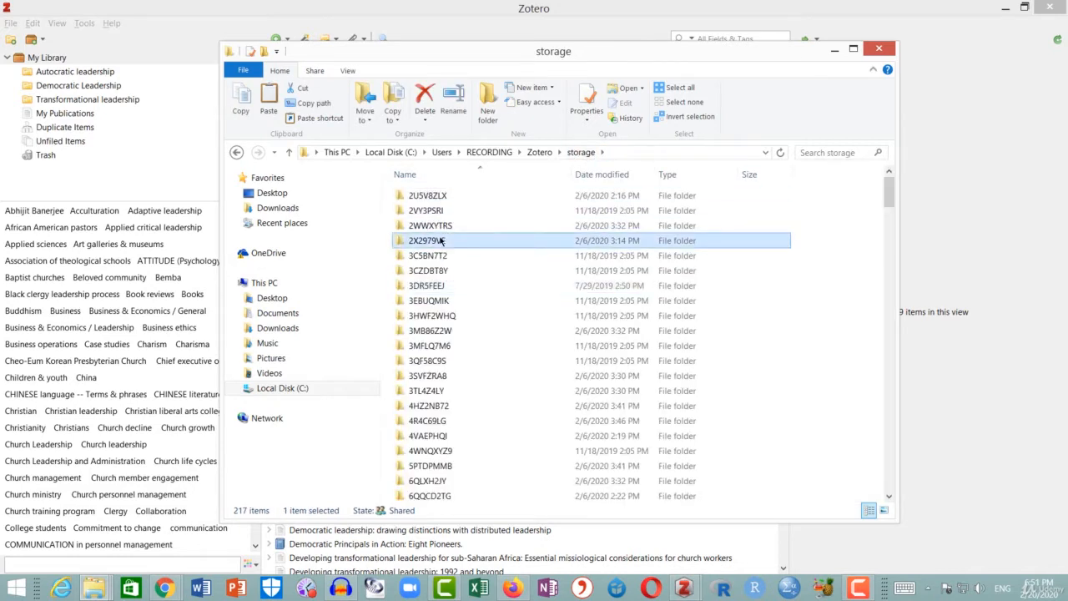
{"action": "double_click", "coordinate": [427, 241]}
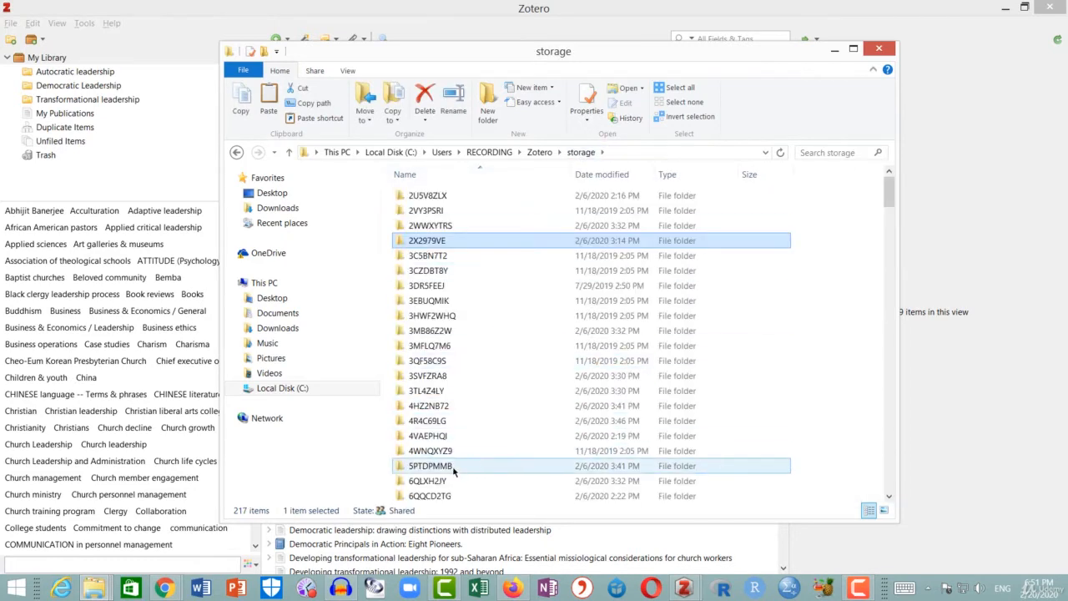
{"action": "double_click", "coordinate": [431, 465]}
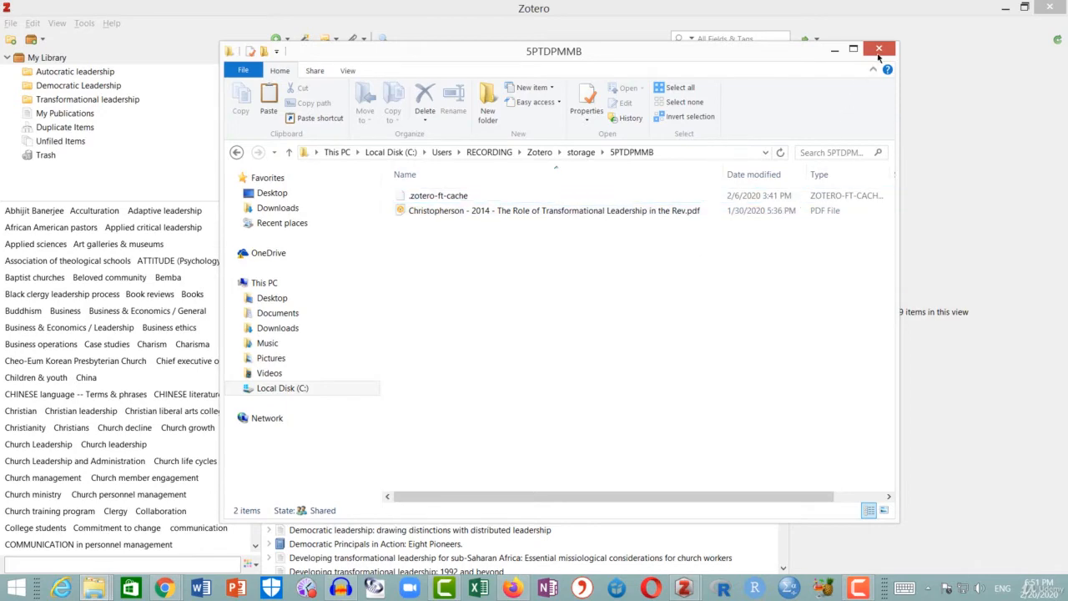
{"action": "left_click", "coordinate": [878, 48]}
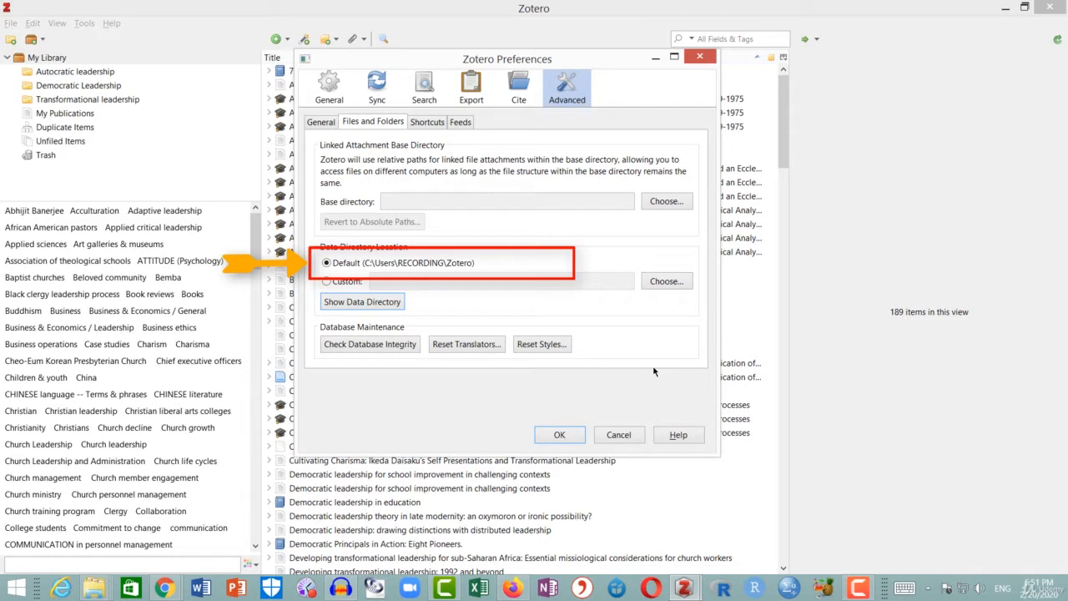
{"action": "mouse_move", "coordinate": [444, 404]}
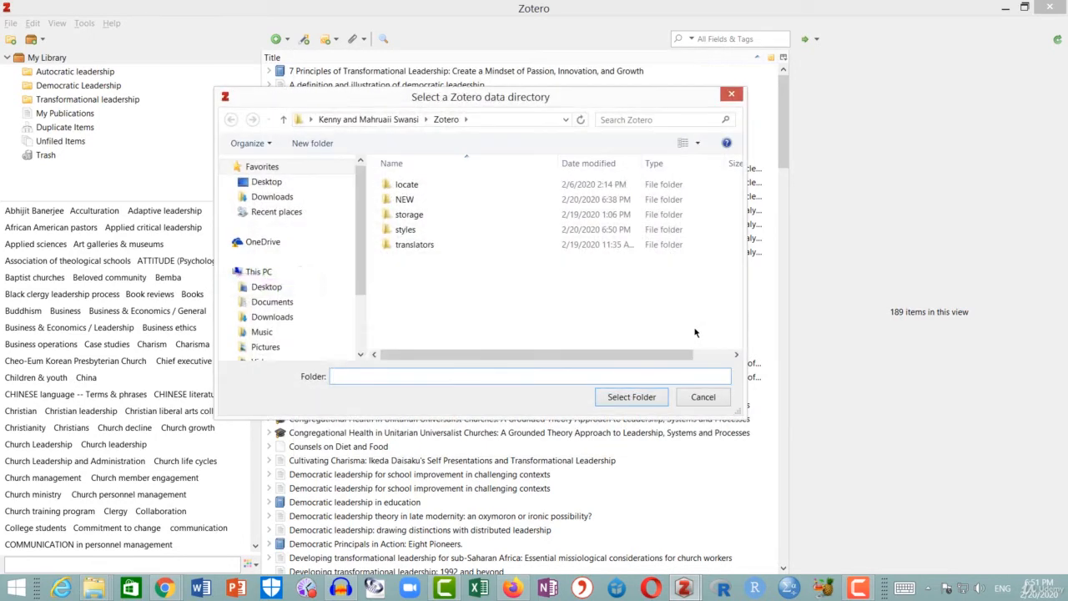
{"action": "mouse_move", "coordinate": [430, 277]}
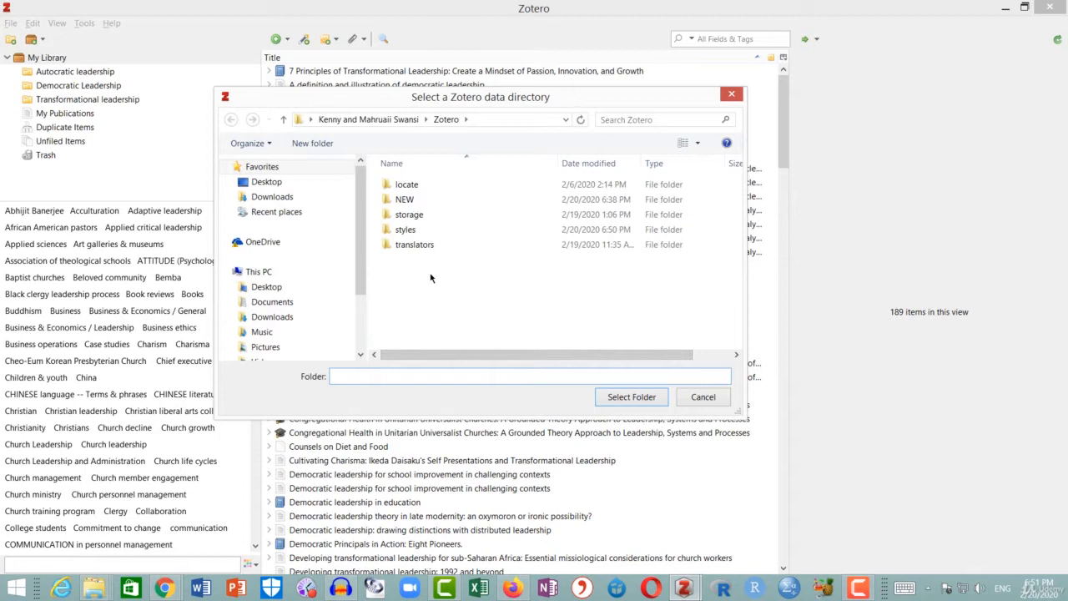
Create a new folder named TRY in the folder dialog and select it as the data directory
{"action": "right_click", "coordinate": [430, 281]}
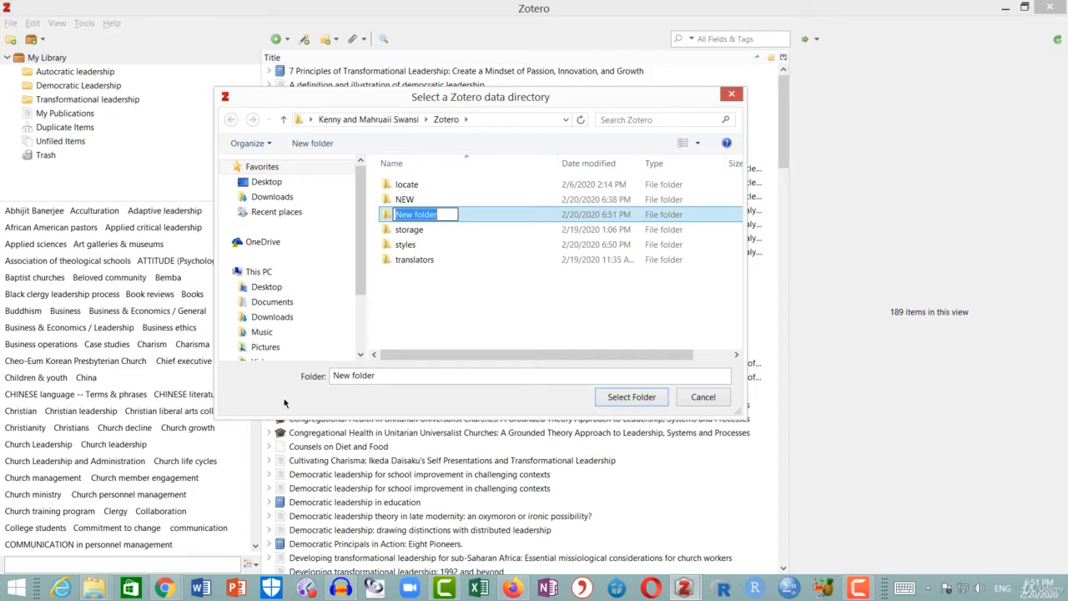
{"action": "type", "text": "TRY"}
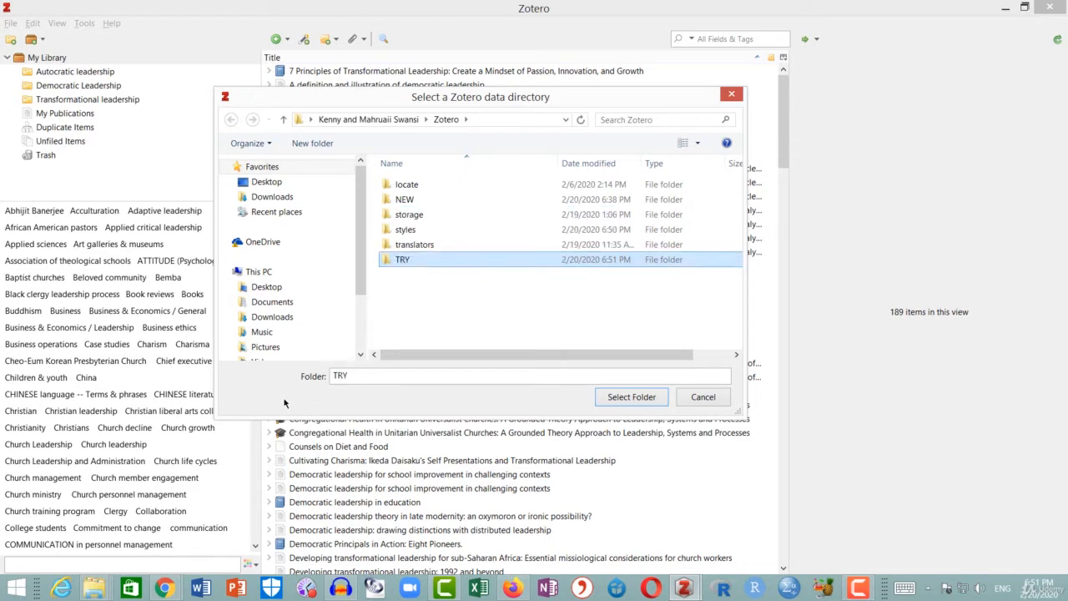
{"action": "mouse_move", "coordinate": [520, 263]}
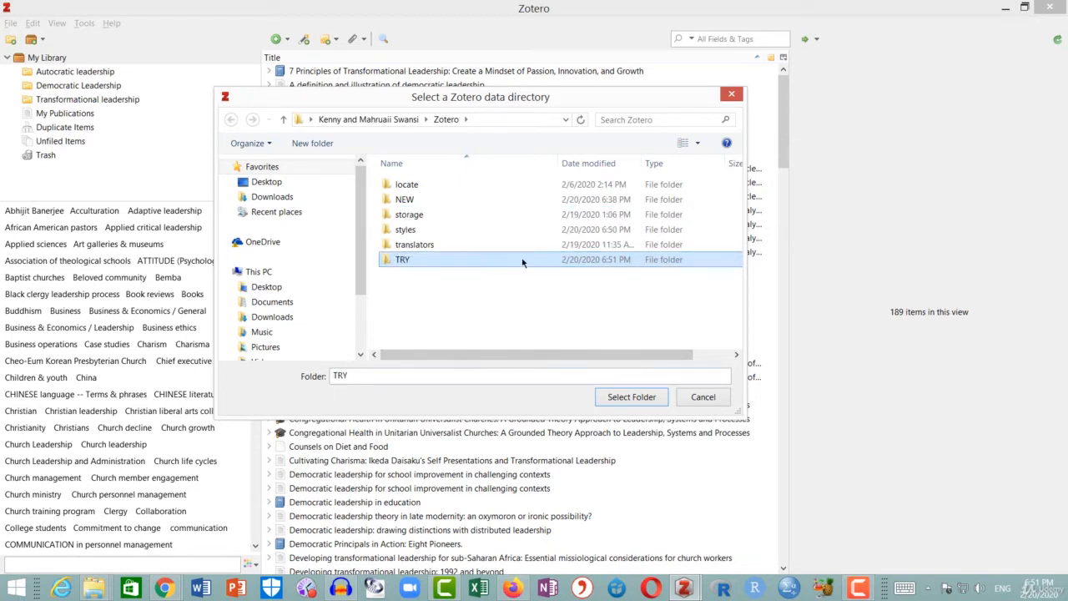
{"action": "mouse_move", "coordinate": [523, 260]}
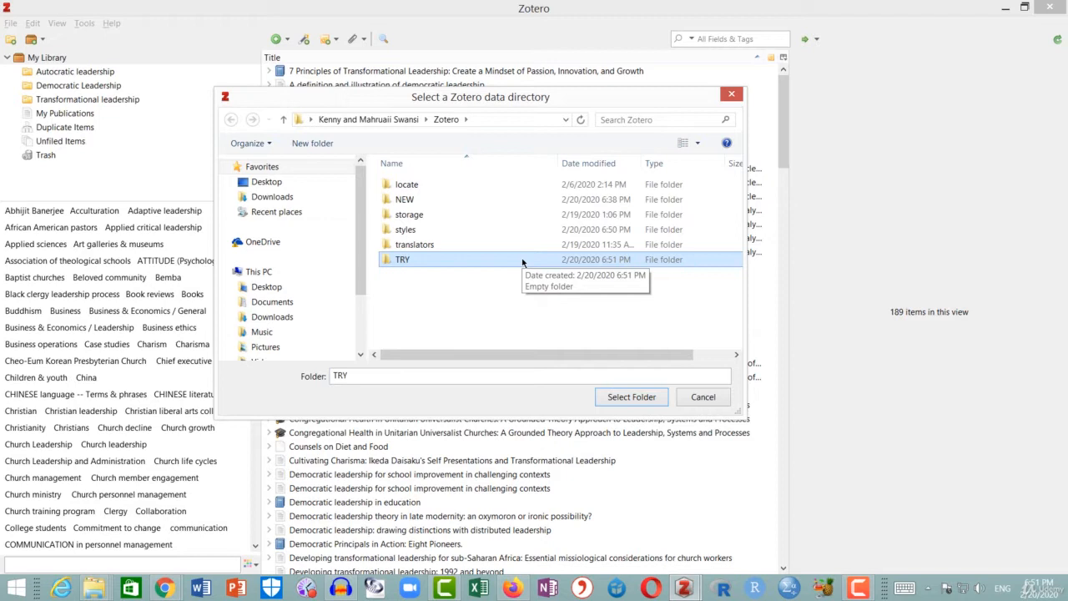
{"action": "mouse_move", "coordinate": [628, 367]}
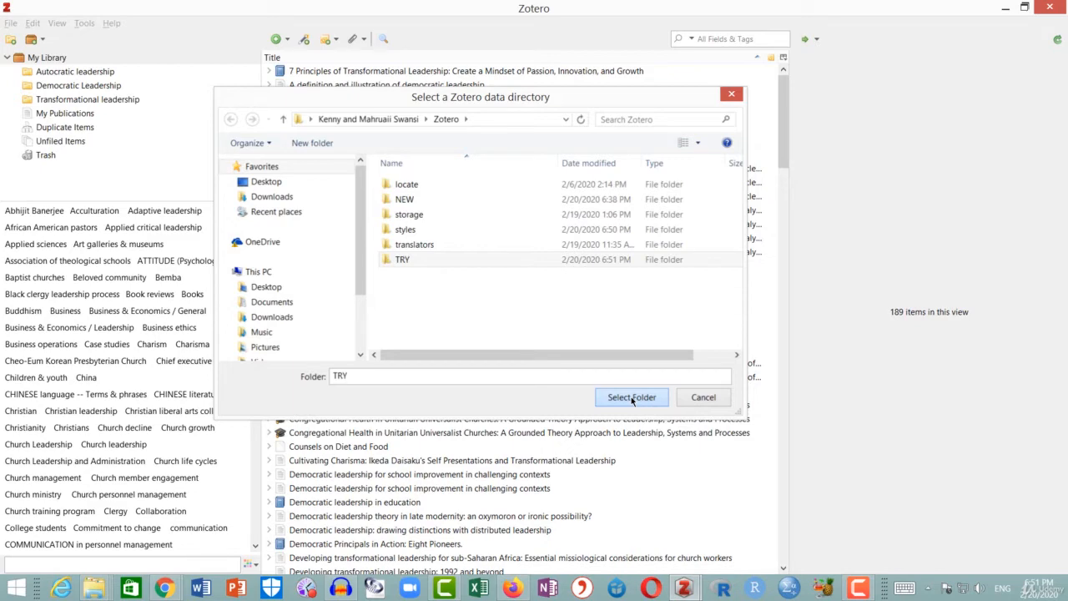
{"action": "left_click", "coordinate": [631, 397]}
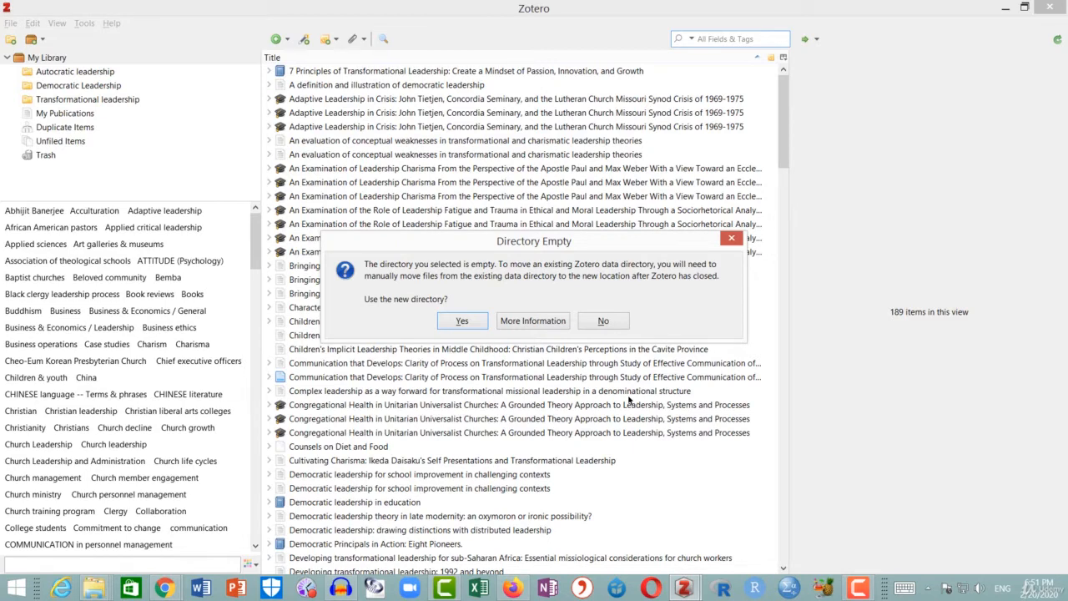
{"action": "mouse_move", "coordinate": [649, 417]}
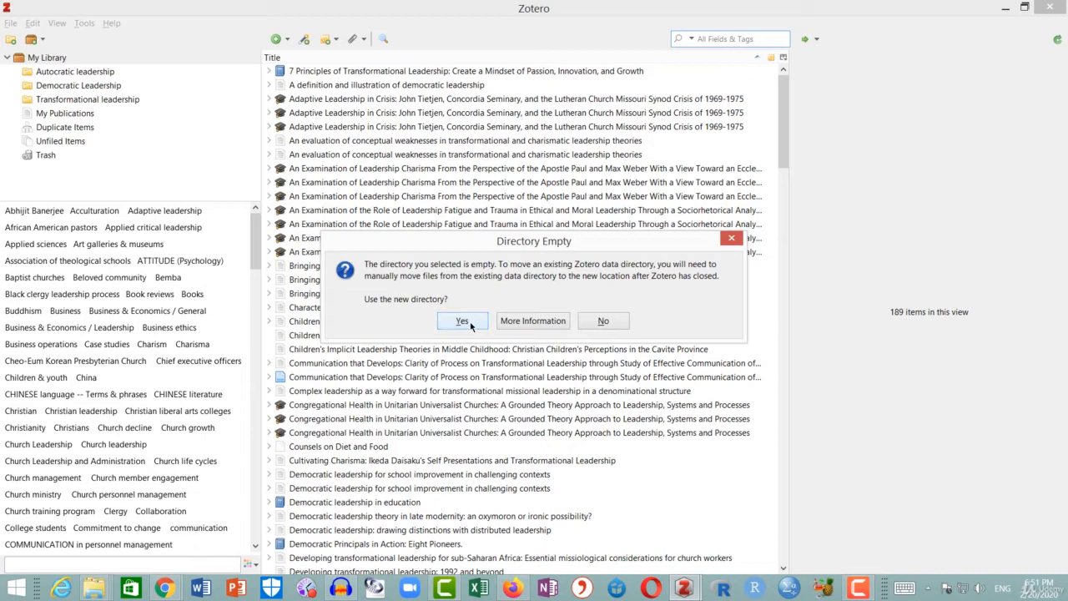
Confirm using the empty TRY directory and quit Zotero to apply the change
{"action": "left_click", "coordinate": [462, 320]}
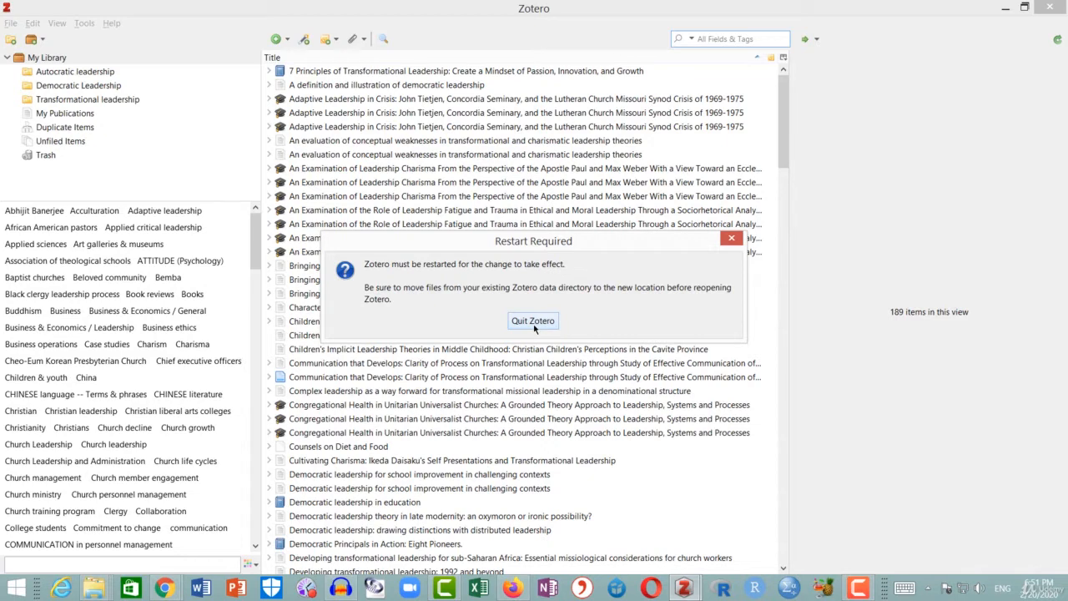
{"action": "left_click", "coordinate": [532, 320]}
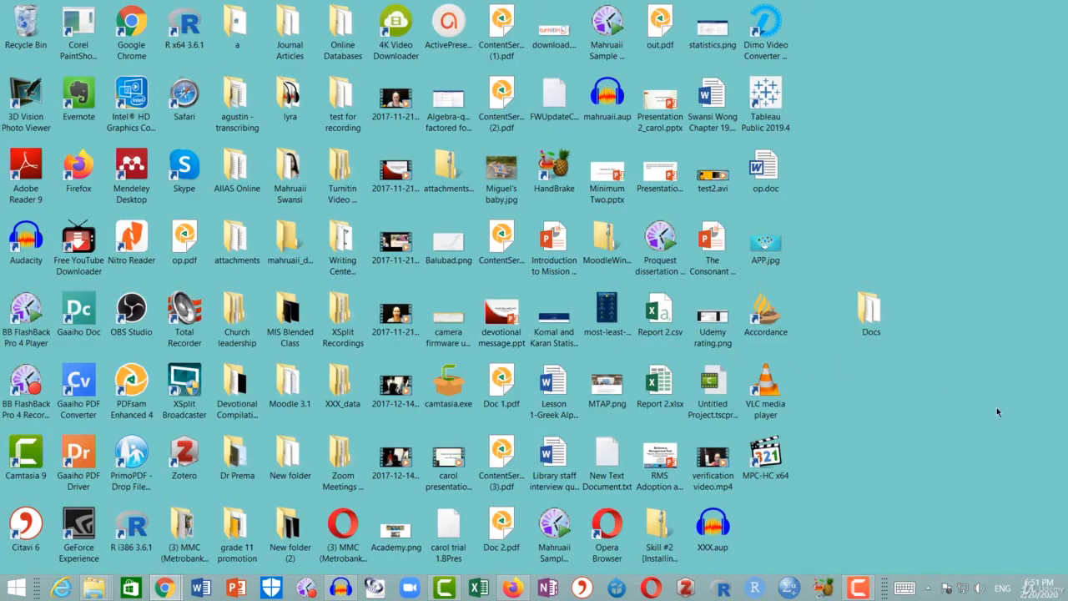
{"action": "mouse_move", "coordinate": [705, 578]}
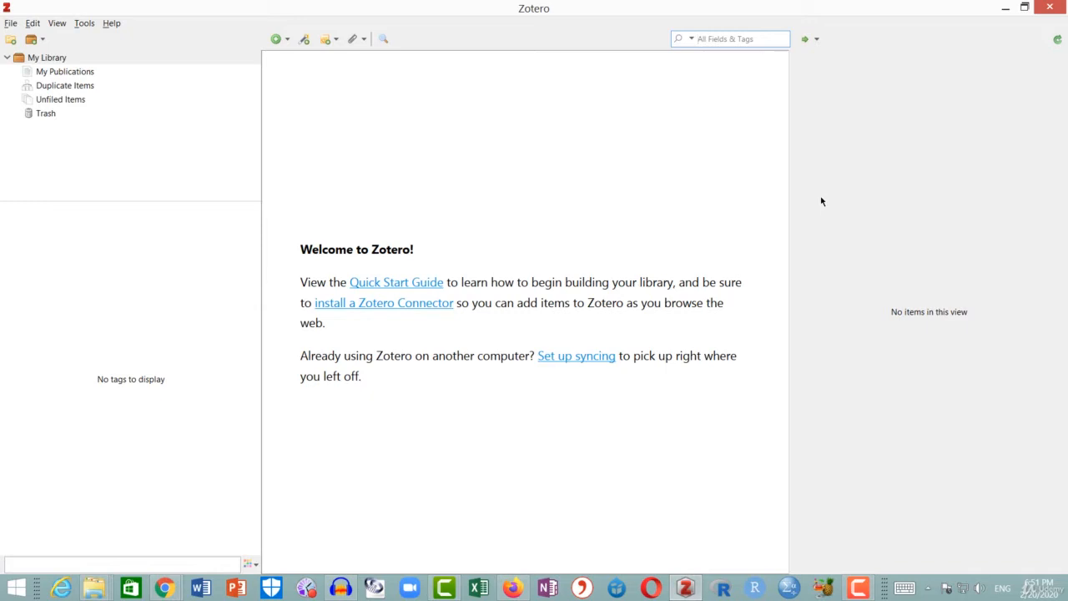
{"action": "mouse_move", "coordinate": [504, 132]}
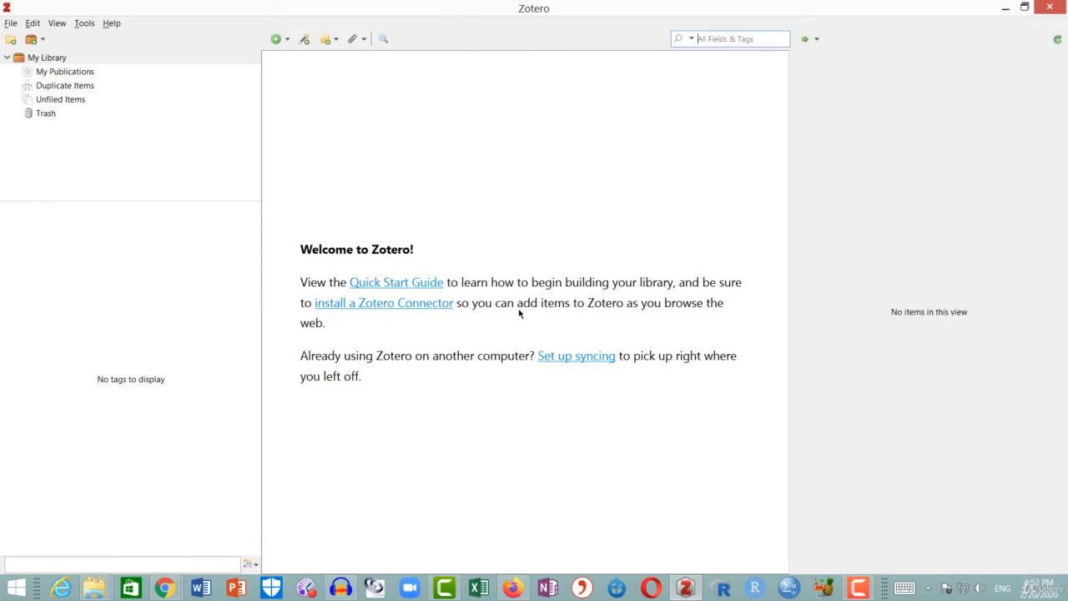
{"action": "mouse_move", "coordinate": [409, 491]}
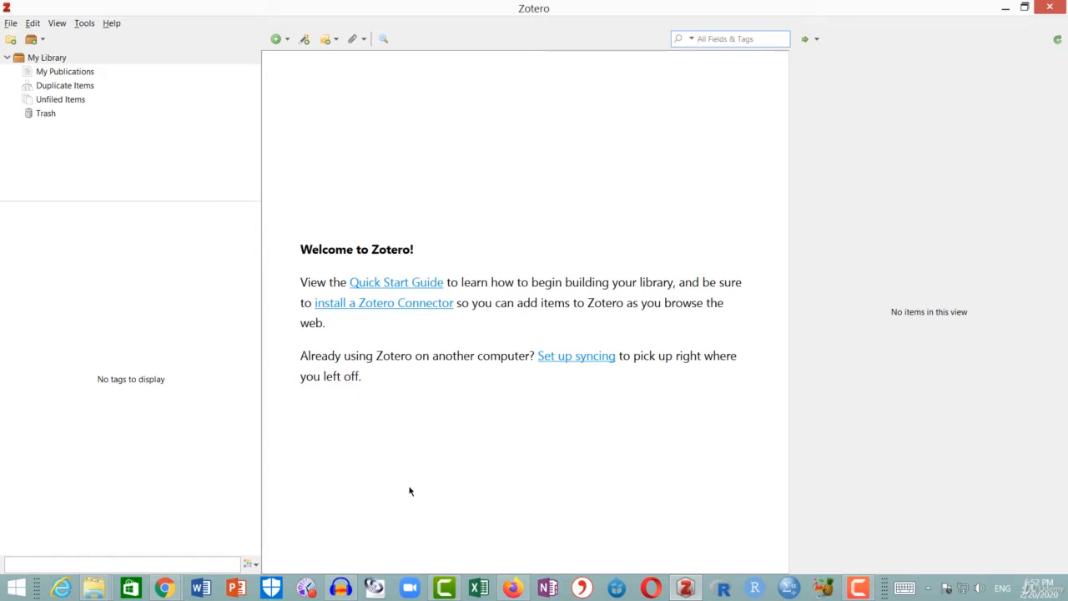
{"action": "mouse_move", "coordinate": [207, 480]}
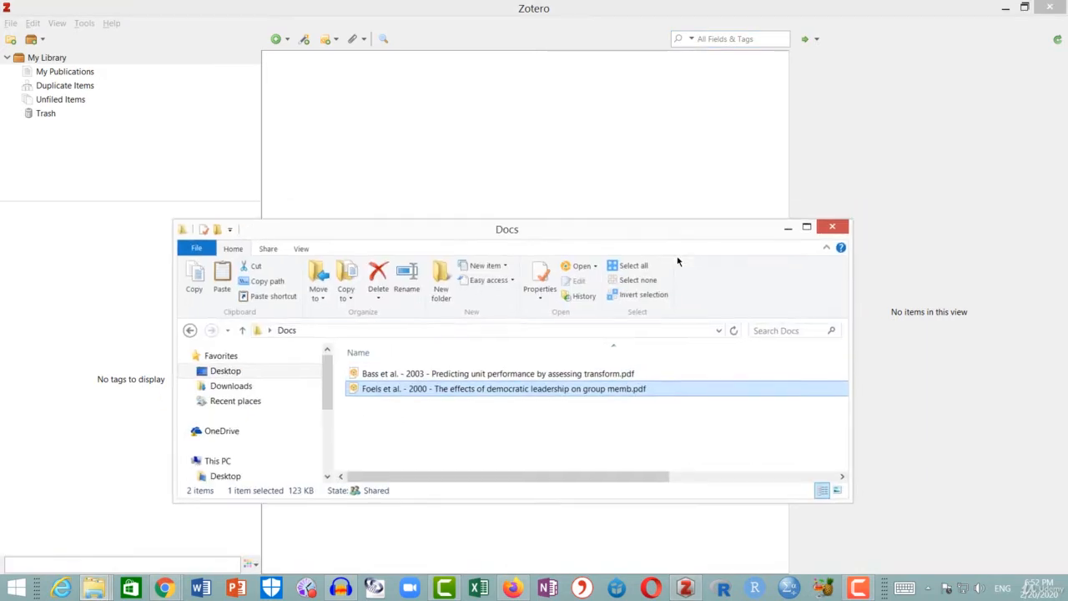
Drag the Bass 2003 and Foels 2000 PDFs into the library and let metadata retrieval finish
{"action": "left_click_drag", "start_coordinate": [508, 228], "coordinate": [500, 313]}
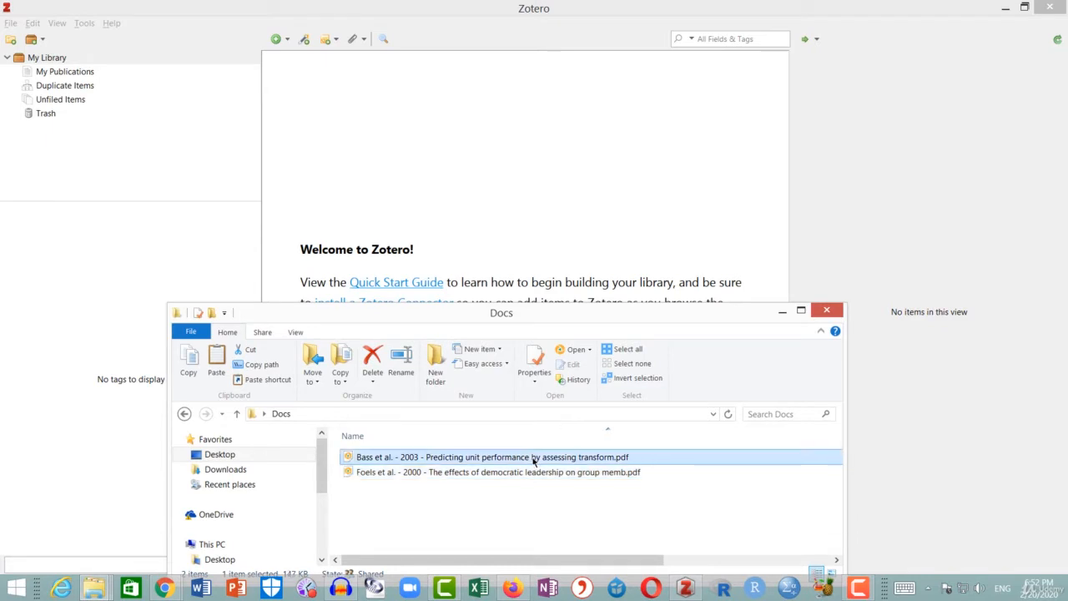
{"action": "mouse_move", "coordinate": [527, 234]}
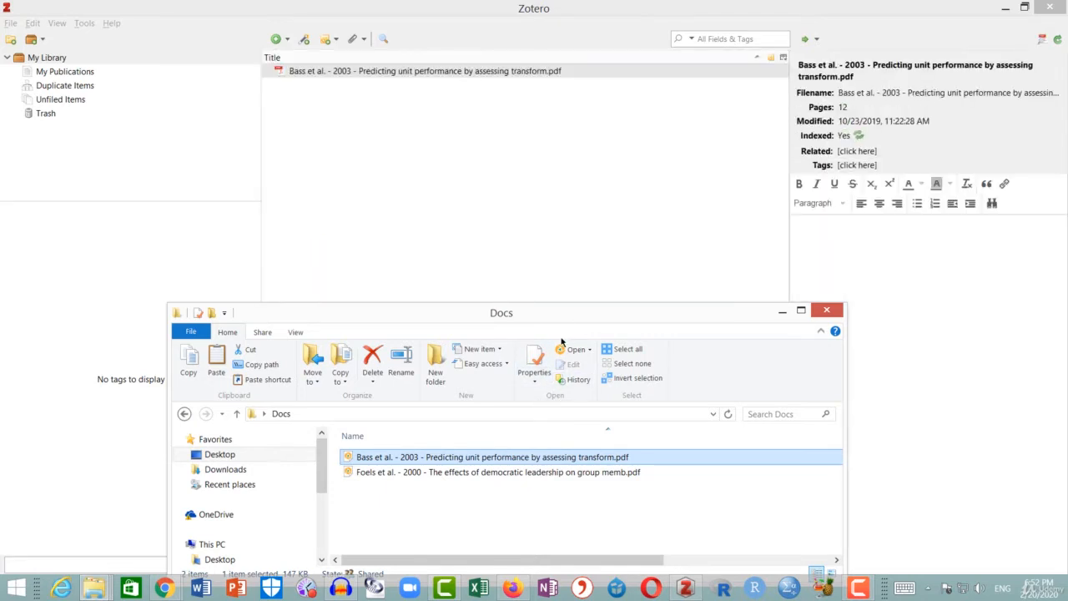
{"action": "left_click", "coordinate": [497, 470]}
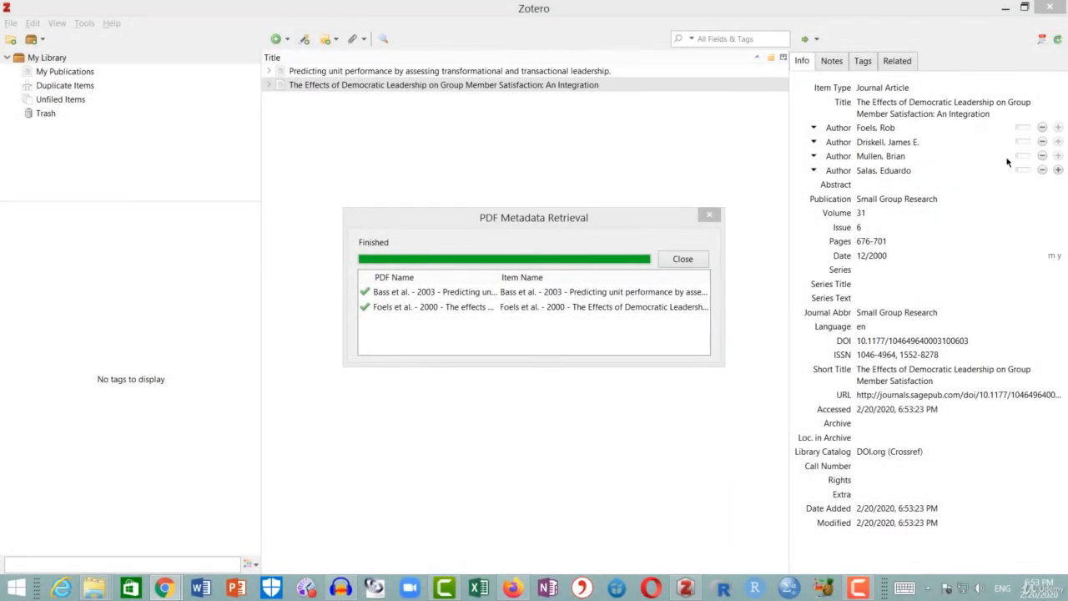
{"action": "left_click", "coordinate": [681, 259]}
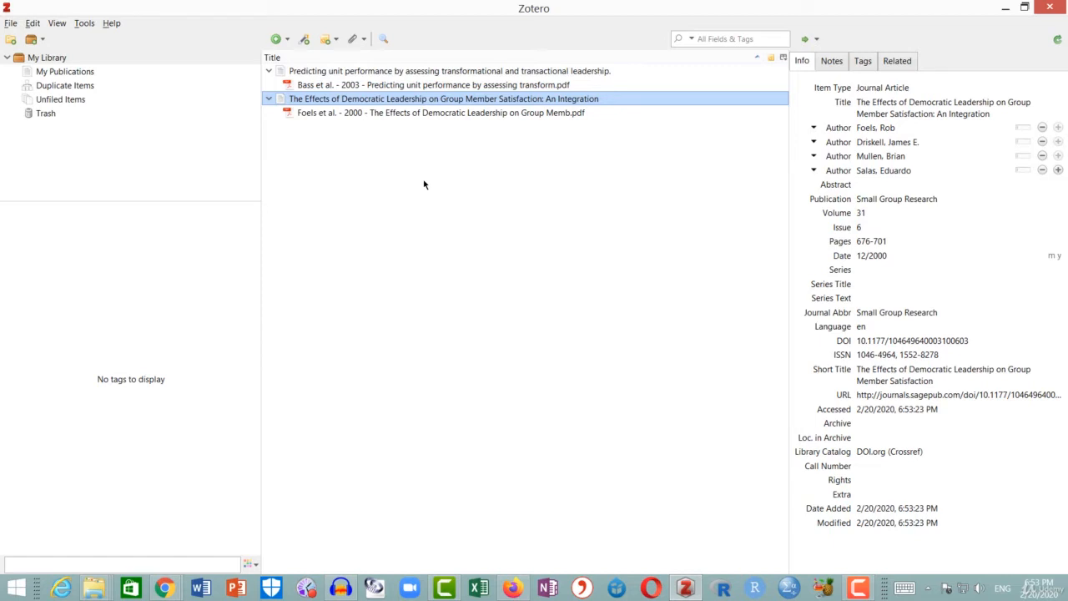
{"action": "mouse_move", "coordinate": [417, 173]}
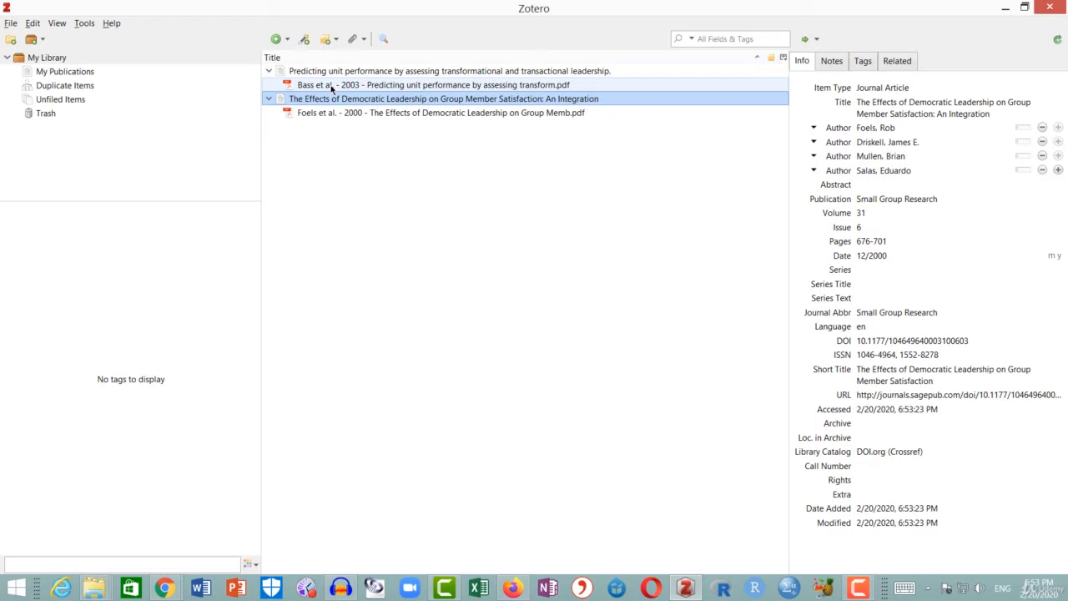
Check the Bass 2003 and Foels 2000 PDF attachments, then collapse both parent items
{"action": "double_click", "coordinate": [432, 84]}
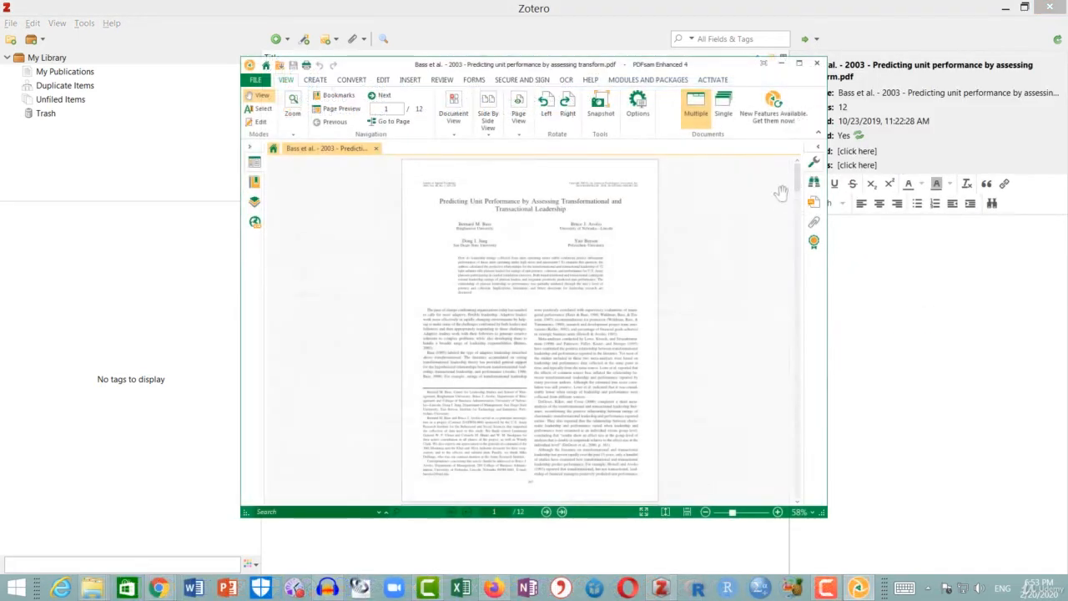
{"action": "scroll", "scroll_direction": "down", "scroll_amount": 3}
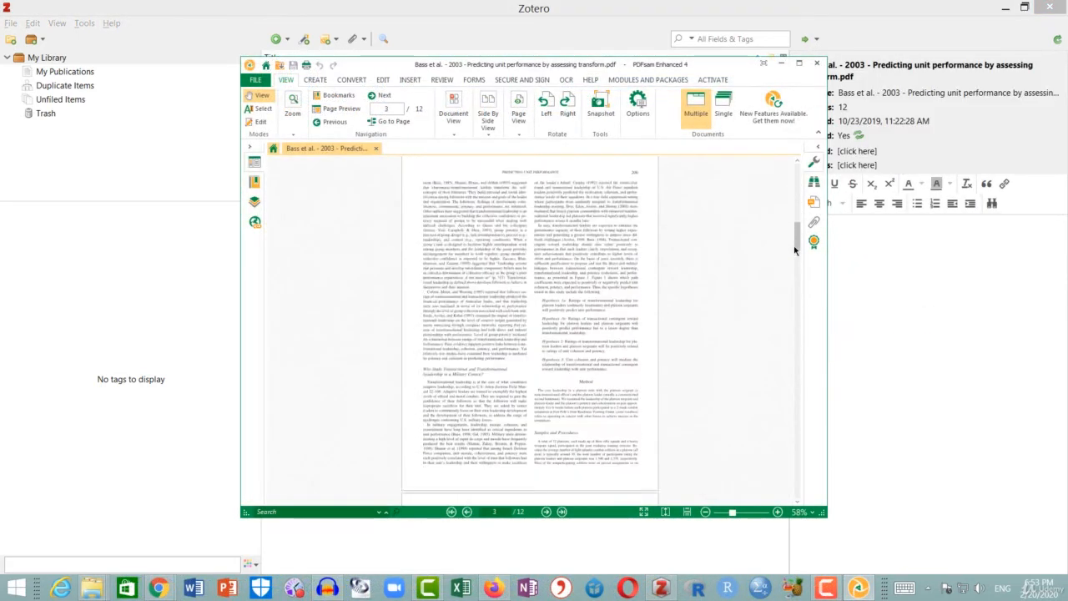
{"action": "left_click", "coordinate": [816, 63]}
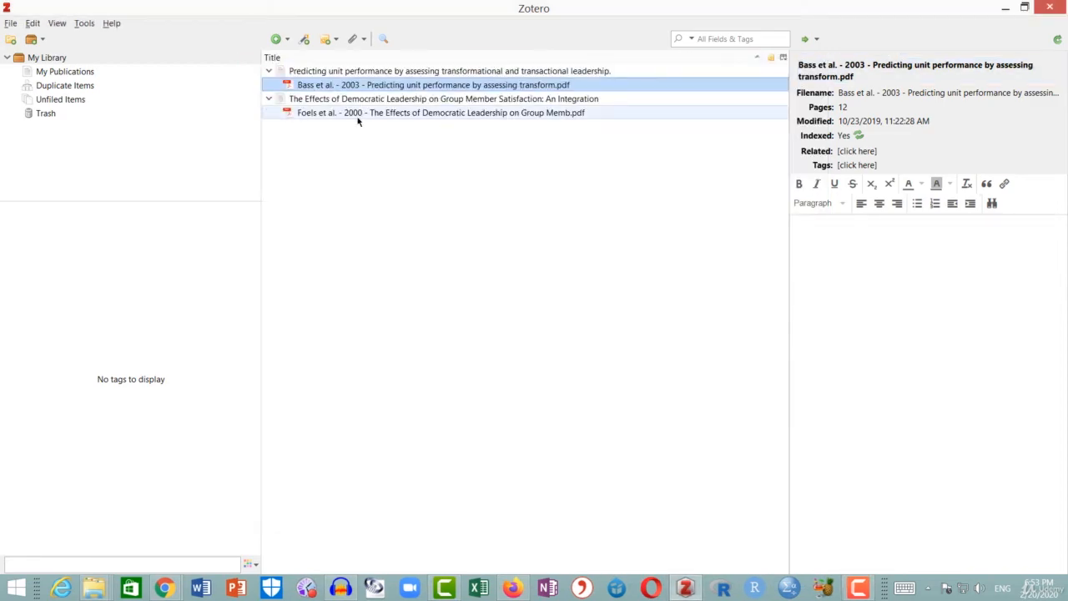
{"action": "double_click", "coordinate": [440, 113]}
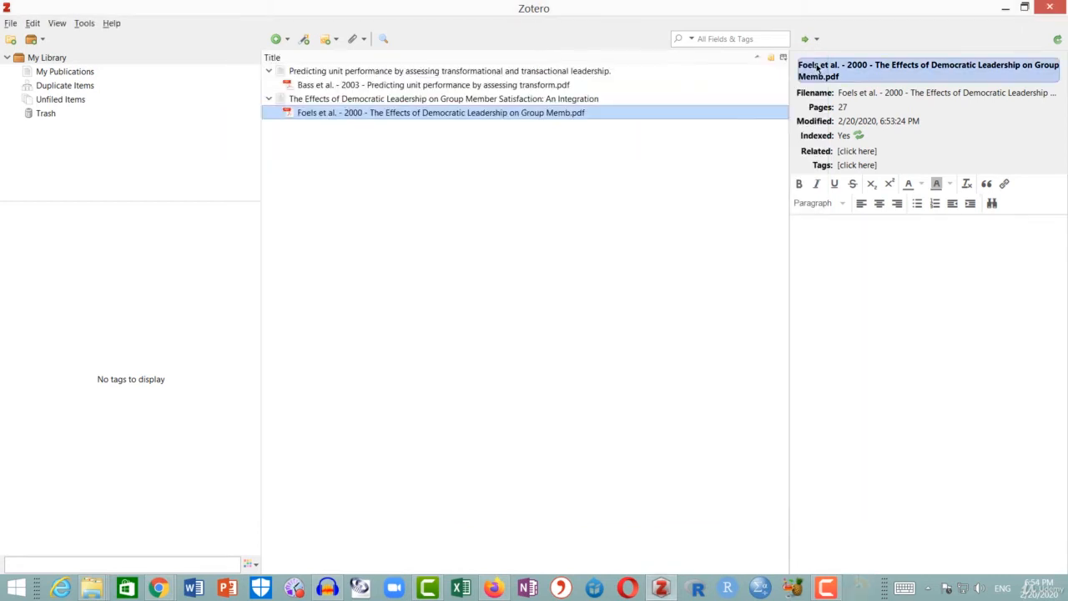
{"action": "left_click", "coordinate": [443, 98]}
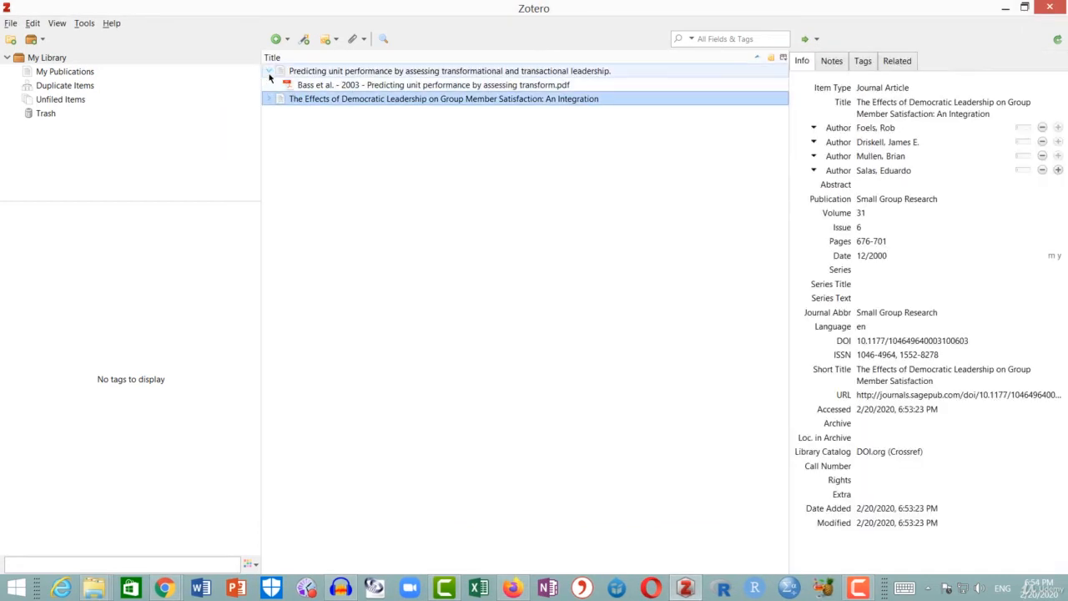
{"action": "left_click", "coordinate": [269, 70]}
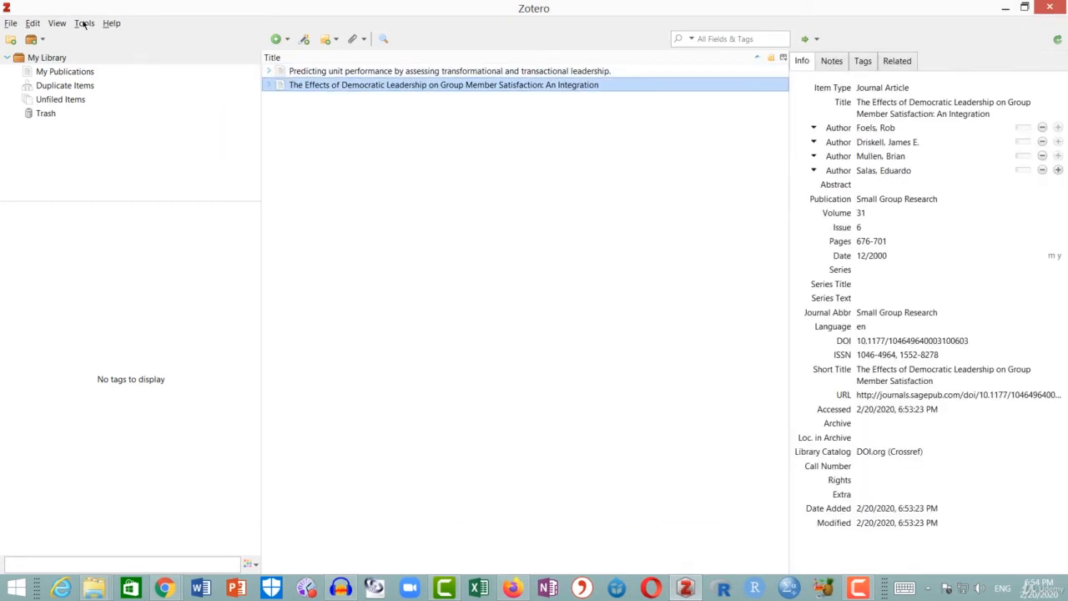
Review the Files and Folders settings confirming the custom TRY data directory path
{"action": "left_click", "coordinate": [33, 23]}
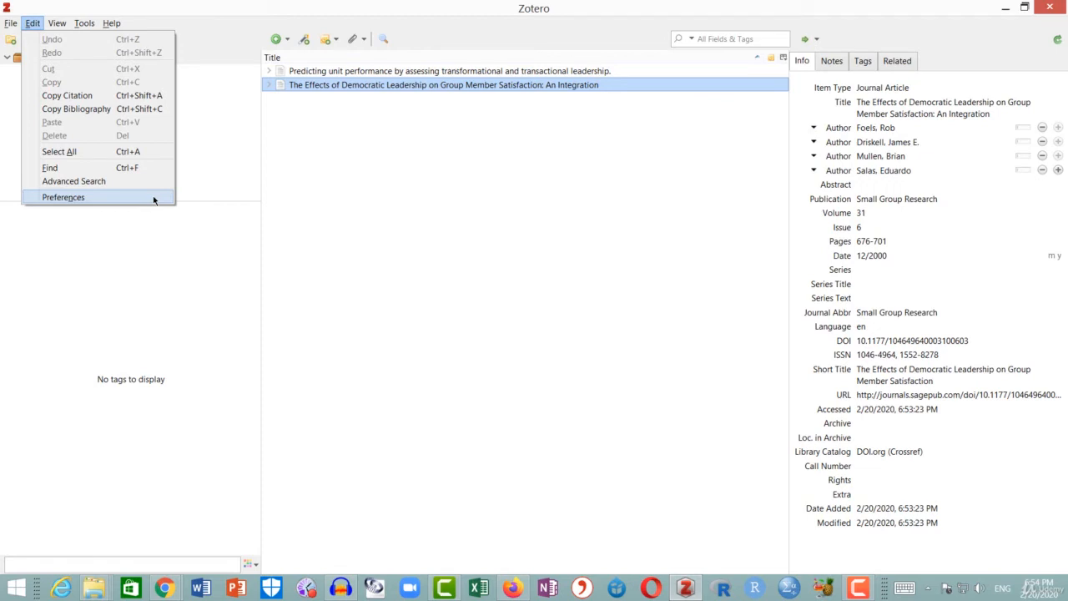
{"action": "left_click", "coordinate": [63, 197]}
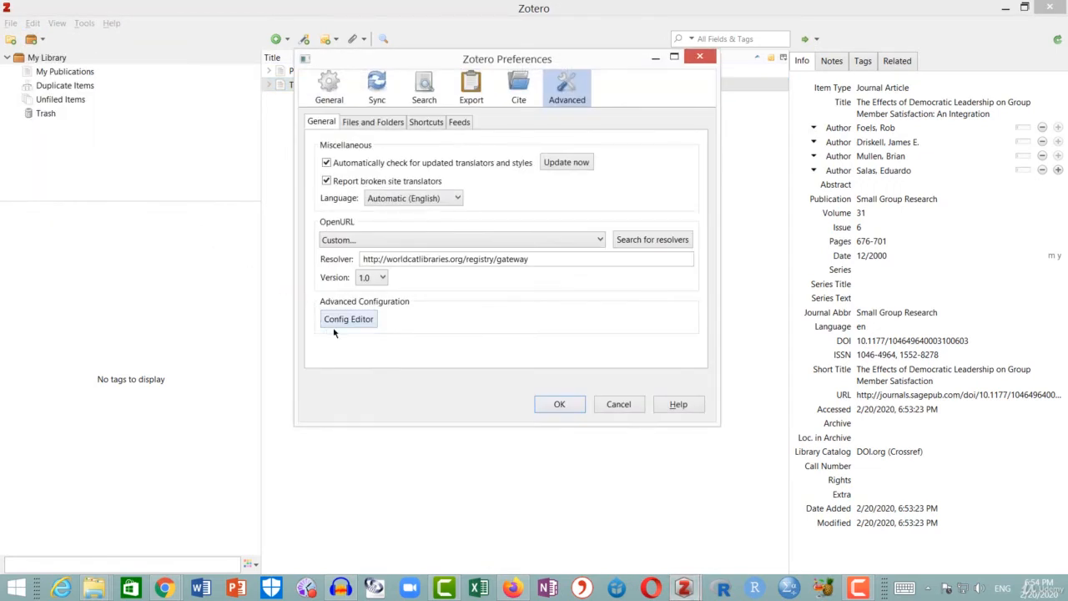
{"action": "left_click", "coordinate": [372, 120]}
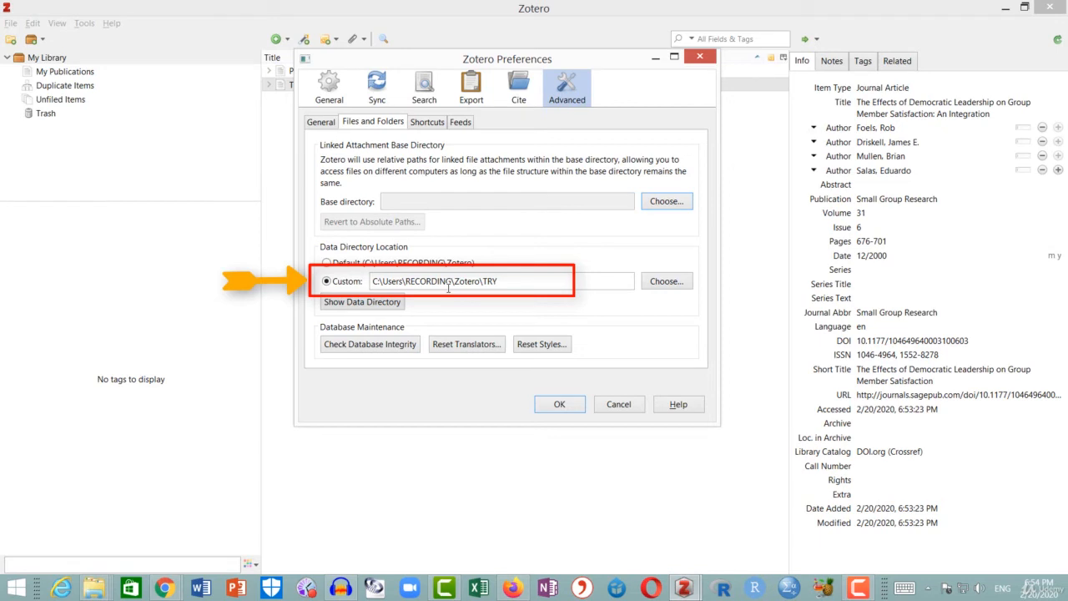
{"action": "mouse_move", "coordinate": [494, 287]}
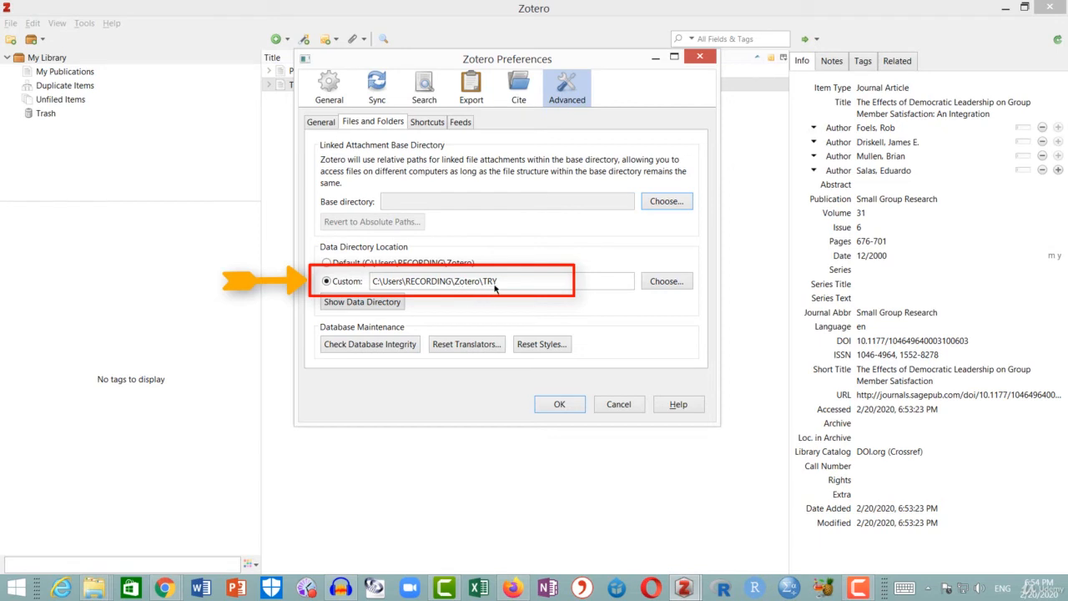
{"action": "mouse_move", "coordinate": [500, 290]}
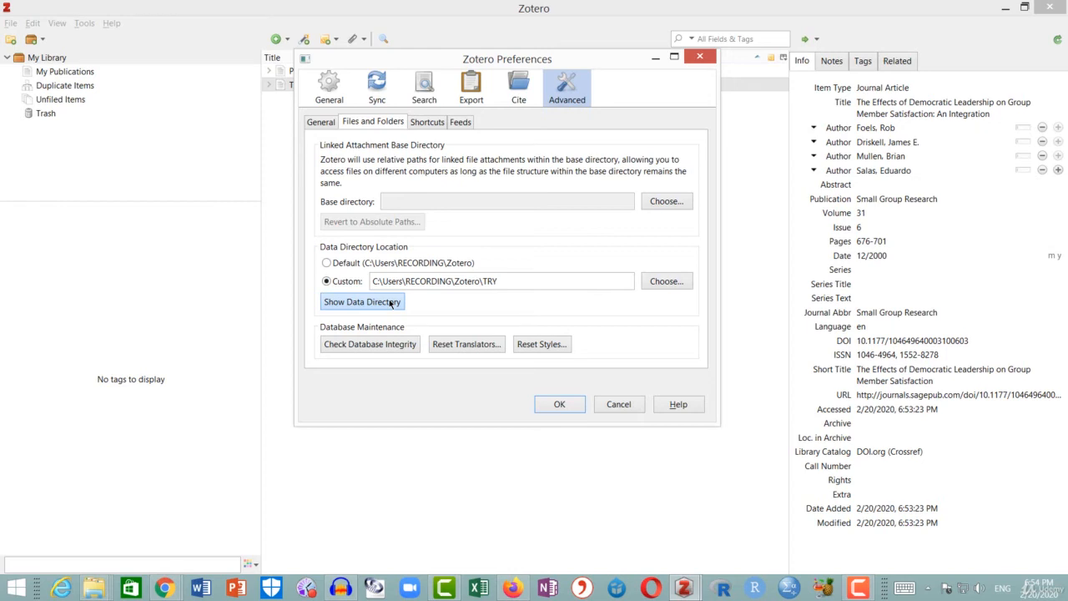
Browse TRY's storage folder with its two item folders, view the Bass 2003 PDF, then close Explorer
{"action": "left_click", "coordinate": [360, 300]}
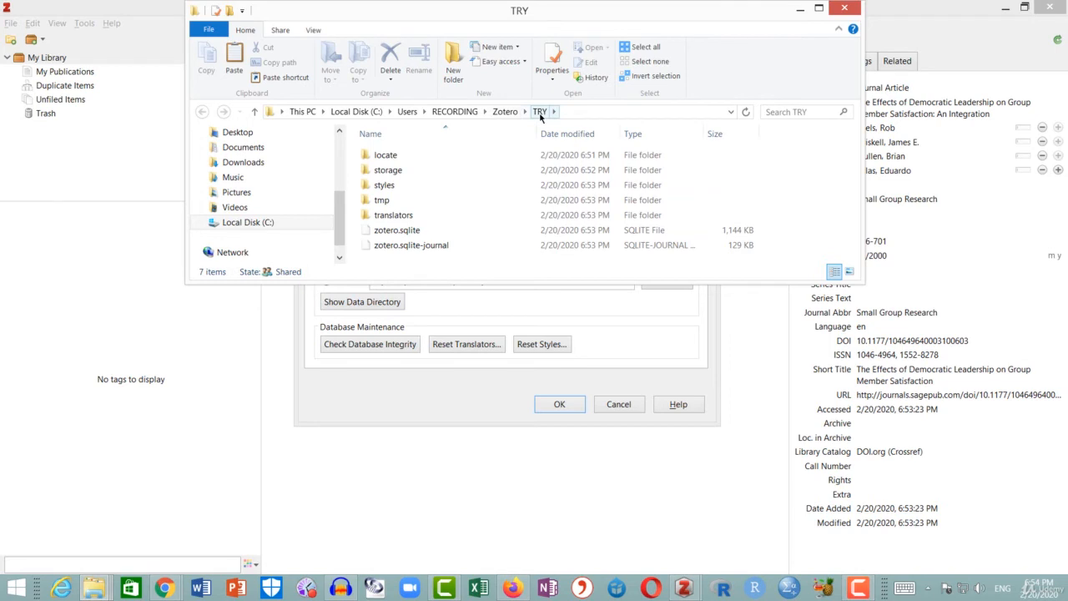
{"action": "mouse_move", "coordinate": [387, 170]}
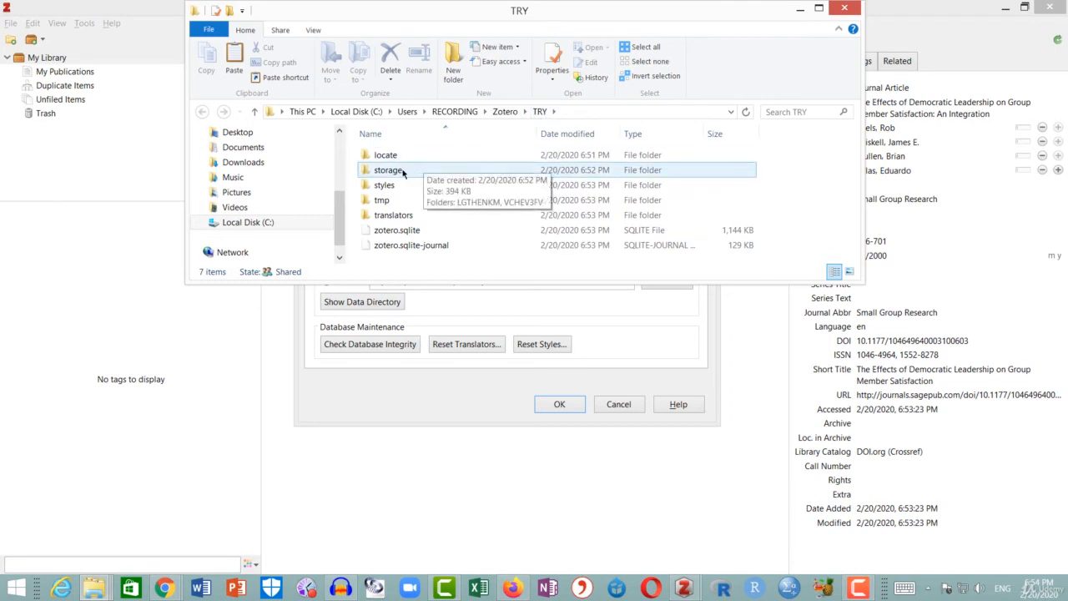
{"action": "double_click", "coordinate": [389, 171]}
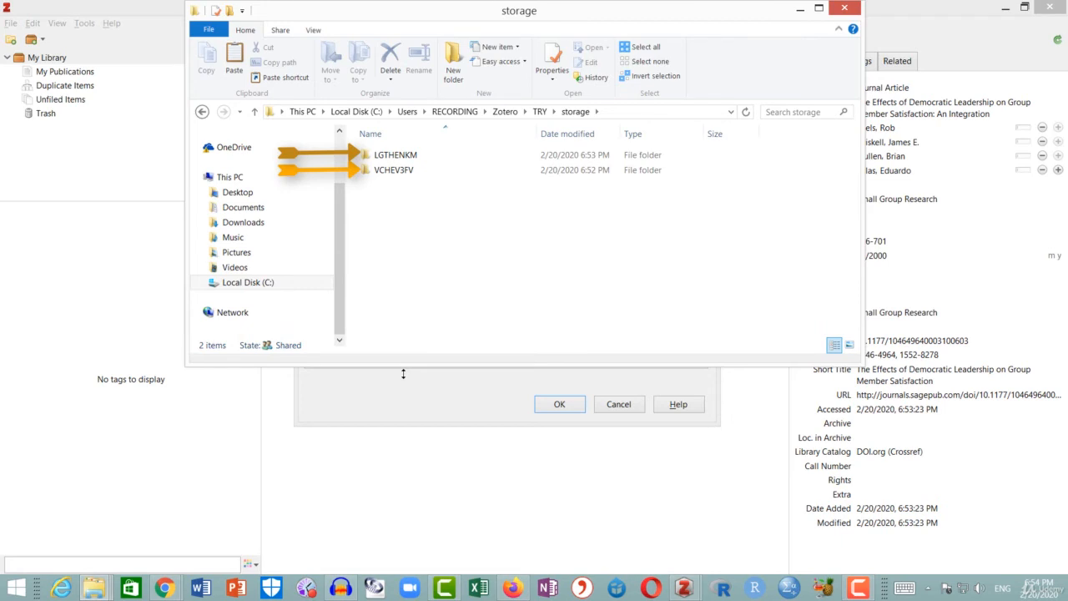
{"action": "left_click", "coordinate": [394, 153]}
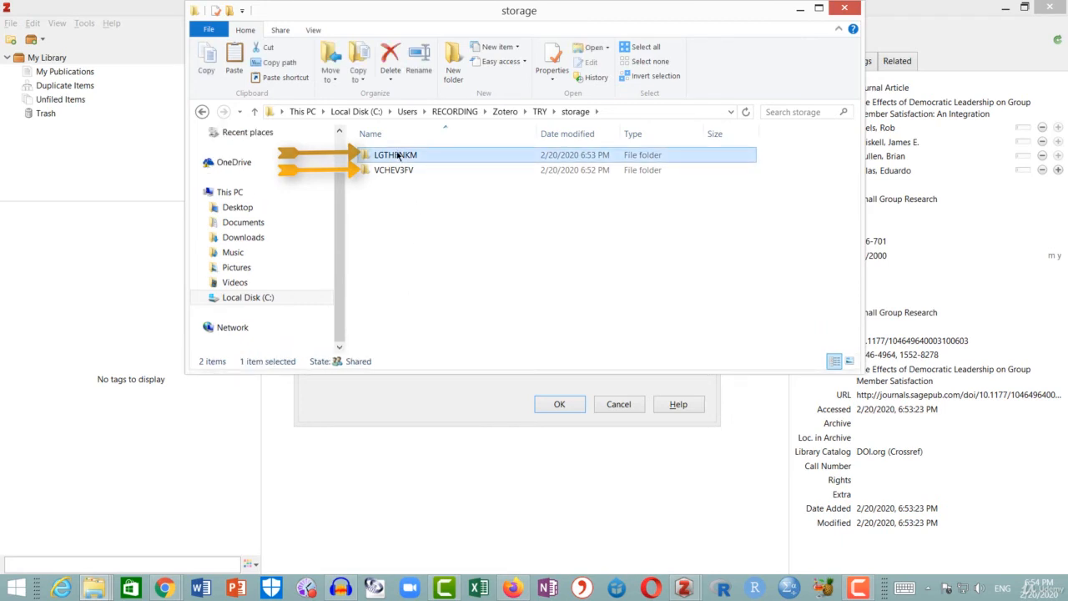
{"action": "double_click", "coordinate": [394, 154]}
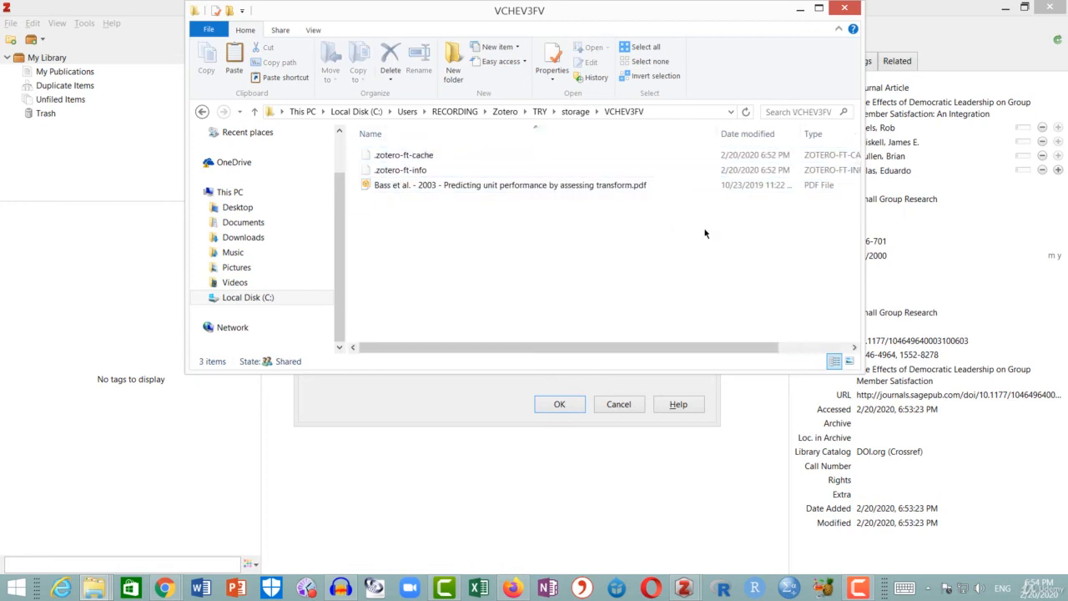
{"action": "mouse_move", "coordinate": [833, 20]}
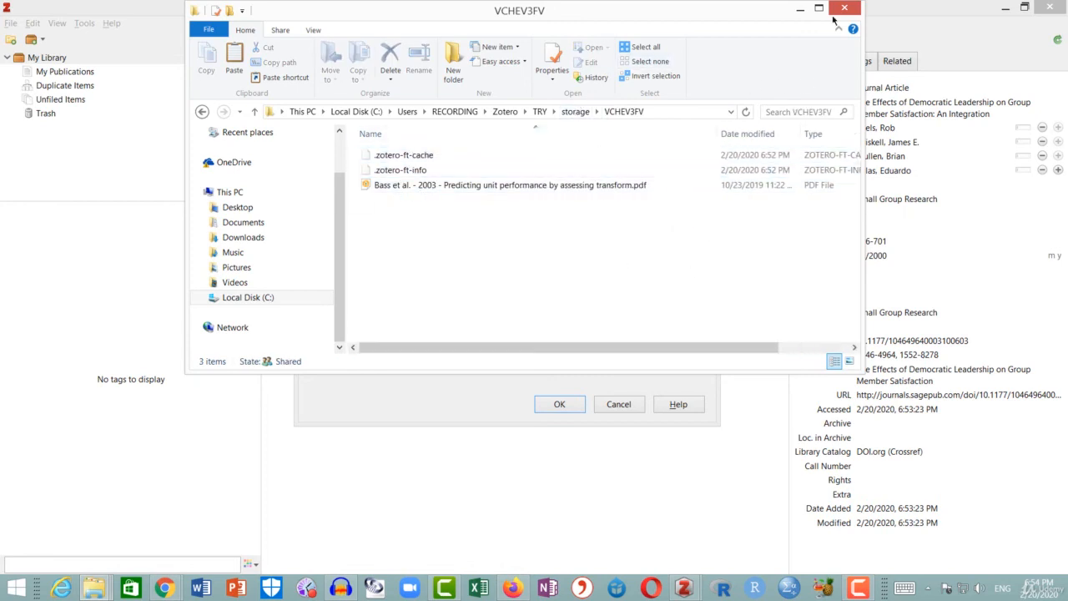
{"action": "left_click", "coordinate": [845, 7]}
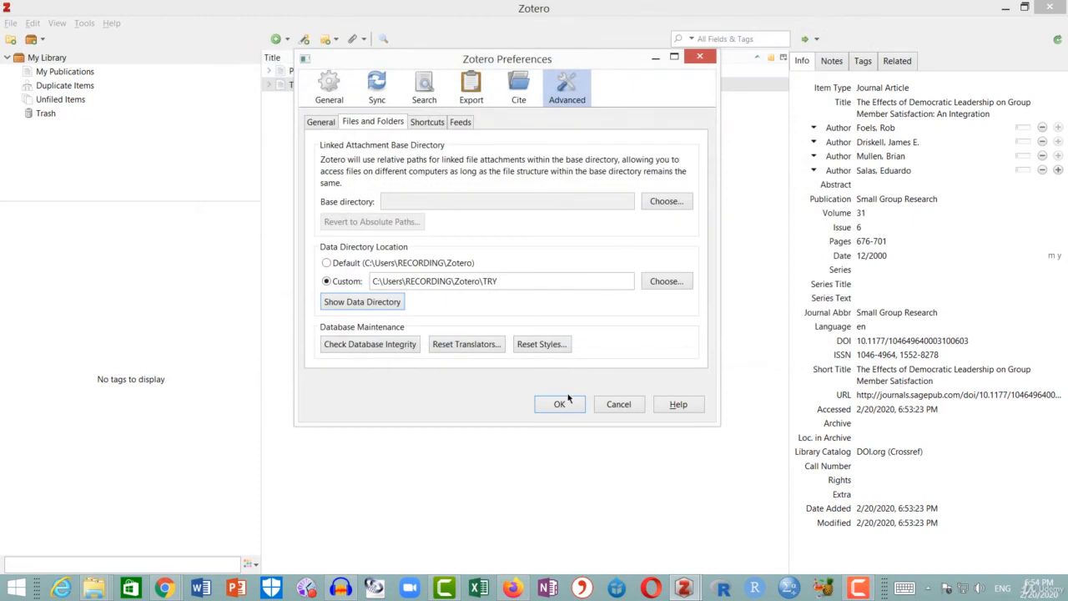
Restore the default data directory location and quit Zotero for the restart
{"action": "left_click", "coordinate": [560, 404]}
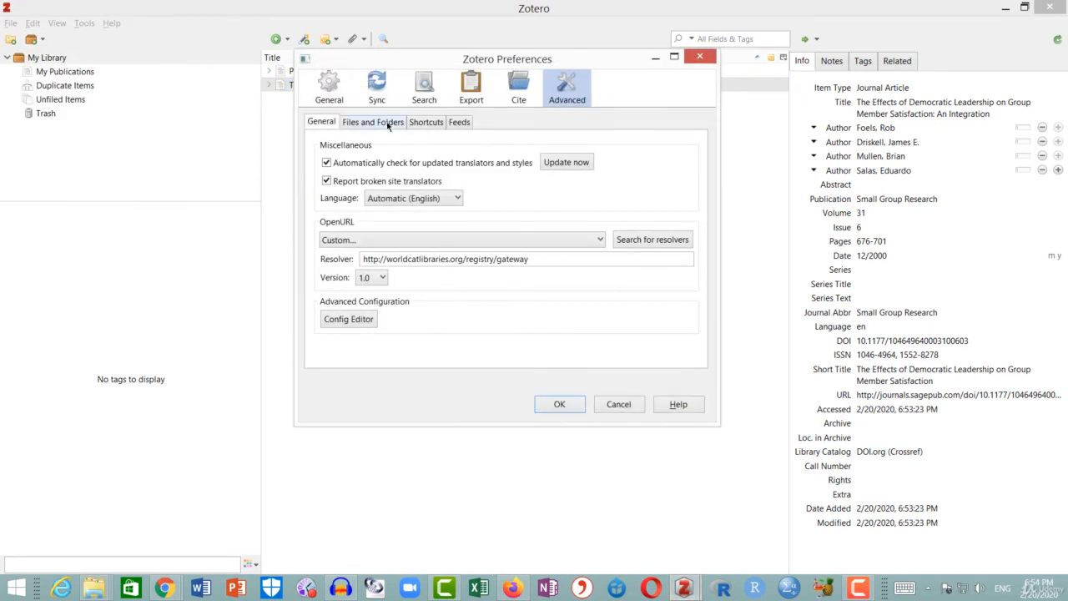
{"action": "left_click", "coordinate": [374, 121]}
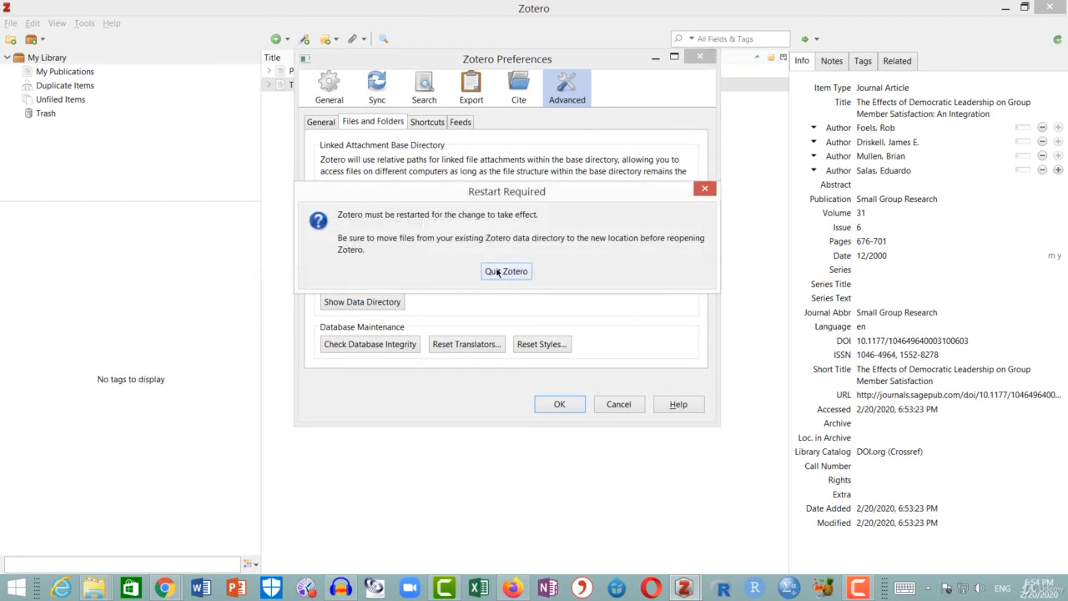
{"action": "left_click", "coordinate": [508, 271]}
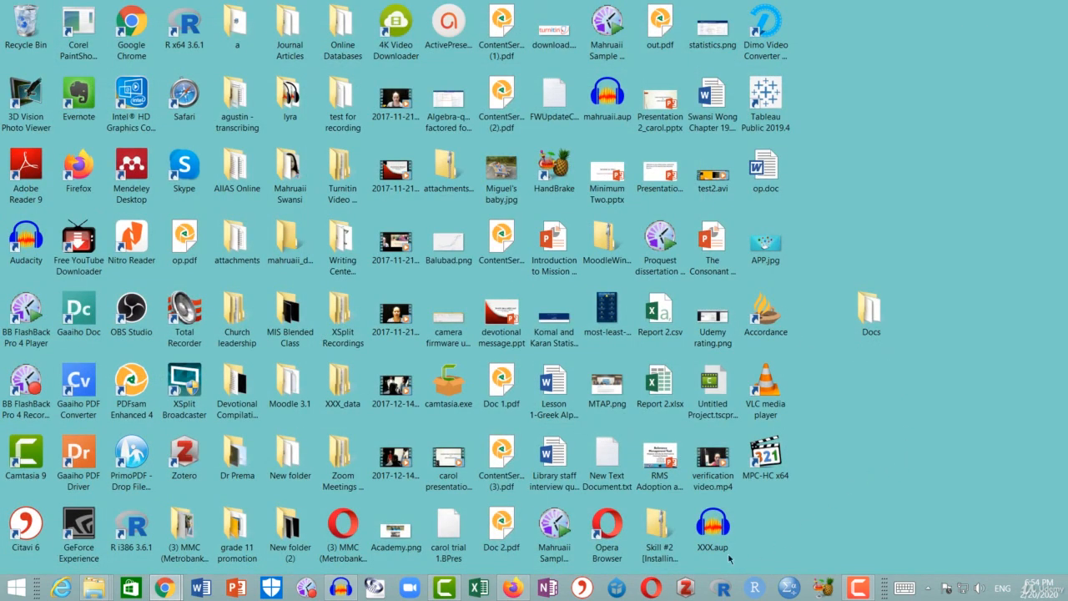
Relaunch Zotero from the desktop so it loads the default library with 189 items
{"action": "double_click", "coordinate": [183, 454]}
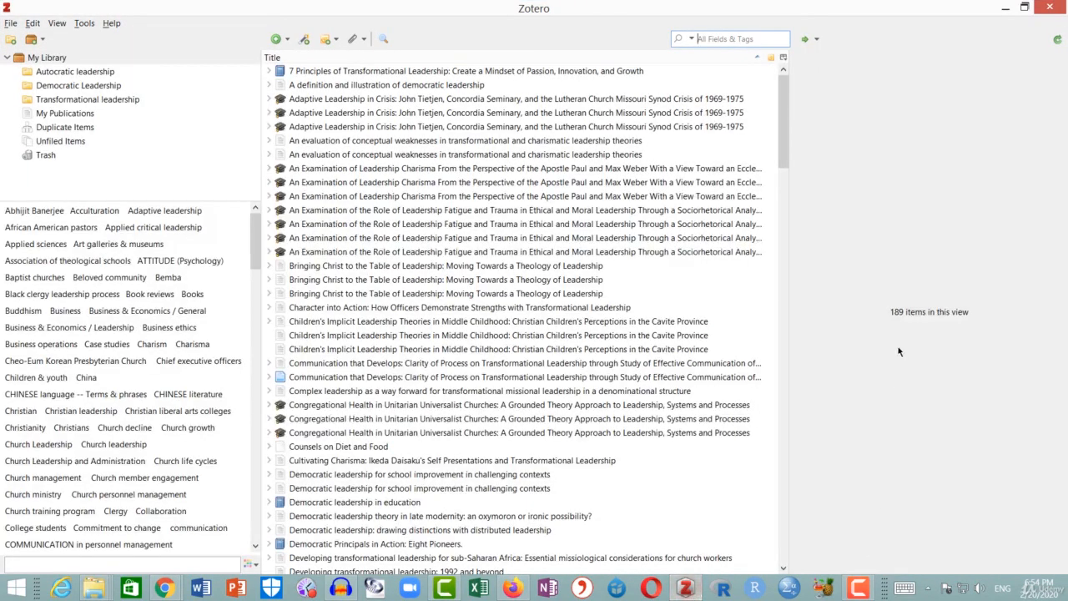
{"action": "mouse_move", "coordinate": [918, 271]}
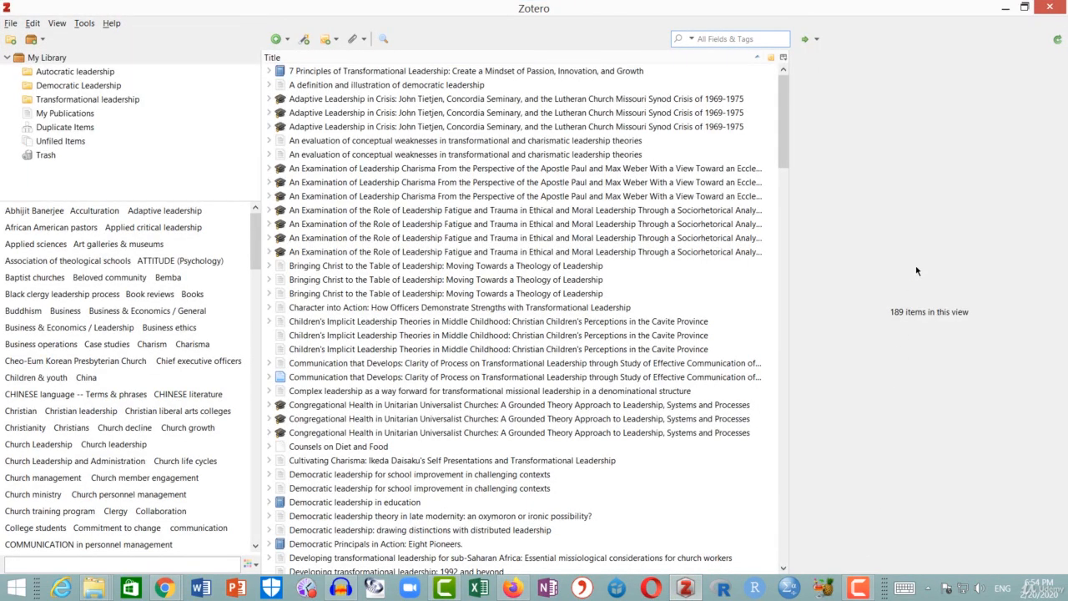